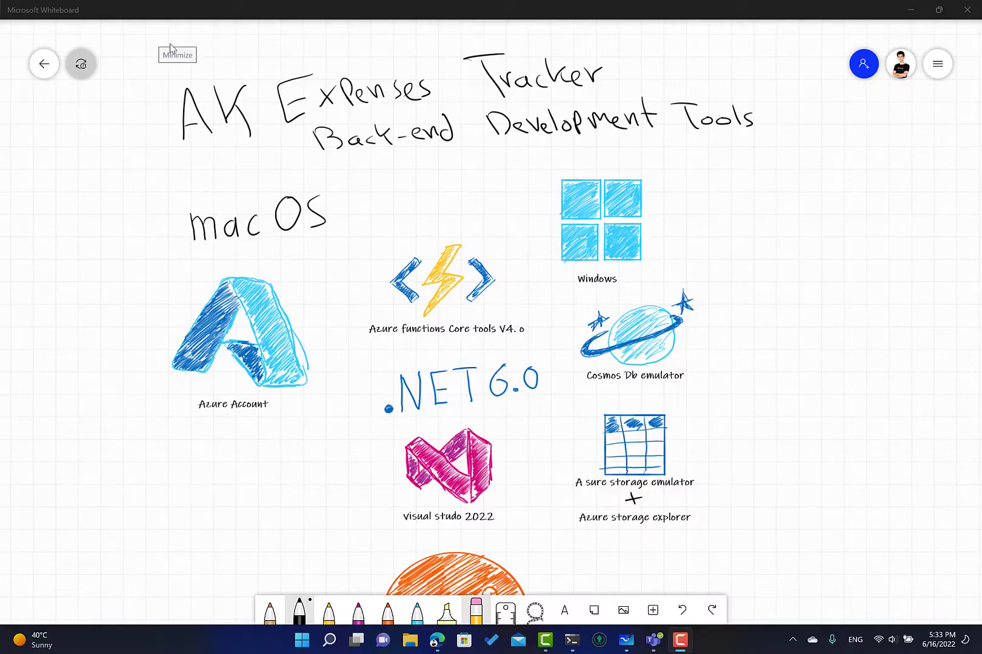
mouse_move(689, 239)
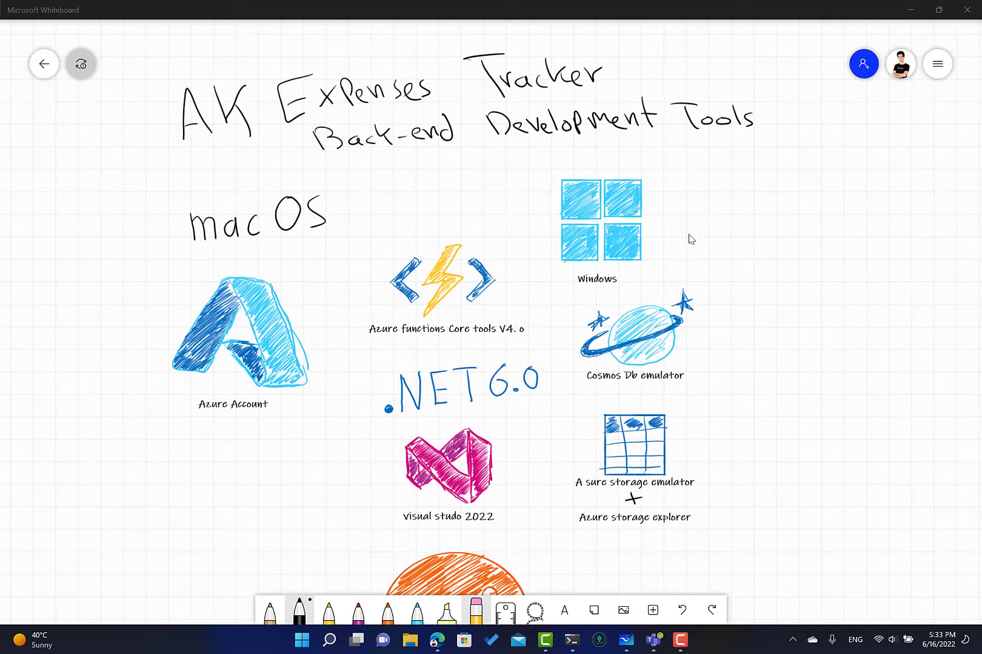
Scroll the board to reveal the orange Postman sketch below Visual Studio 2022.
scroll(down, 3)
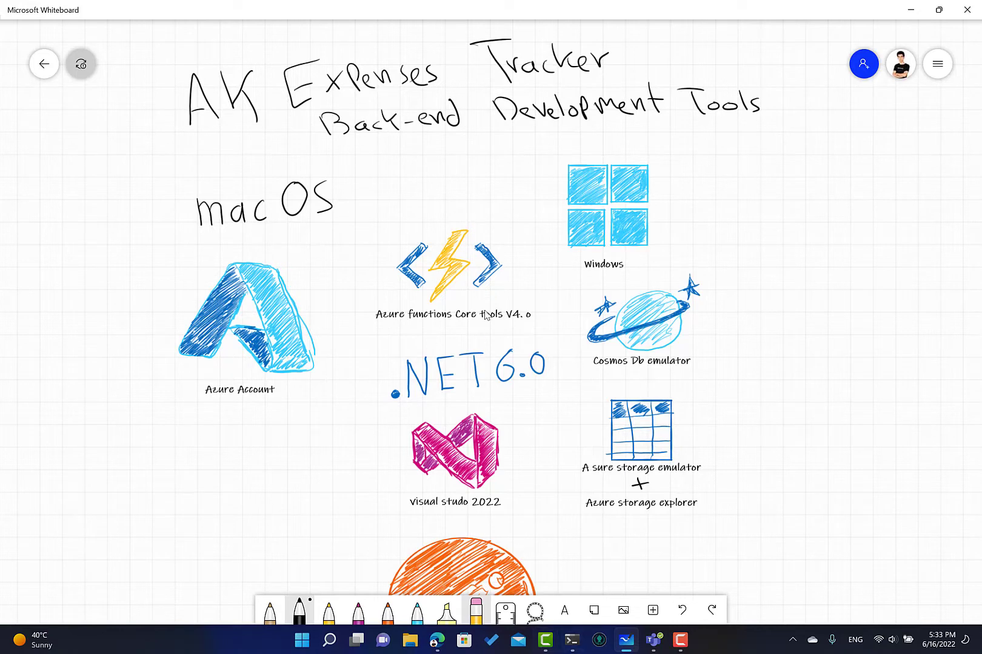
mouse_move(280, 223)
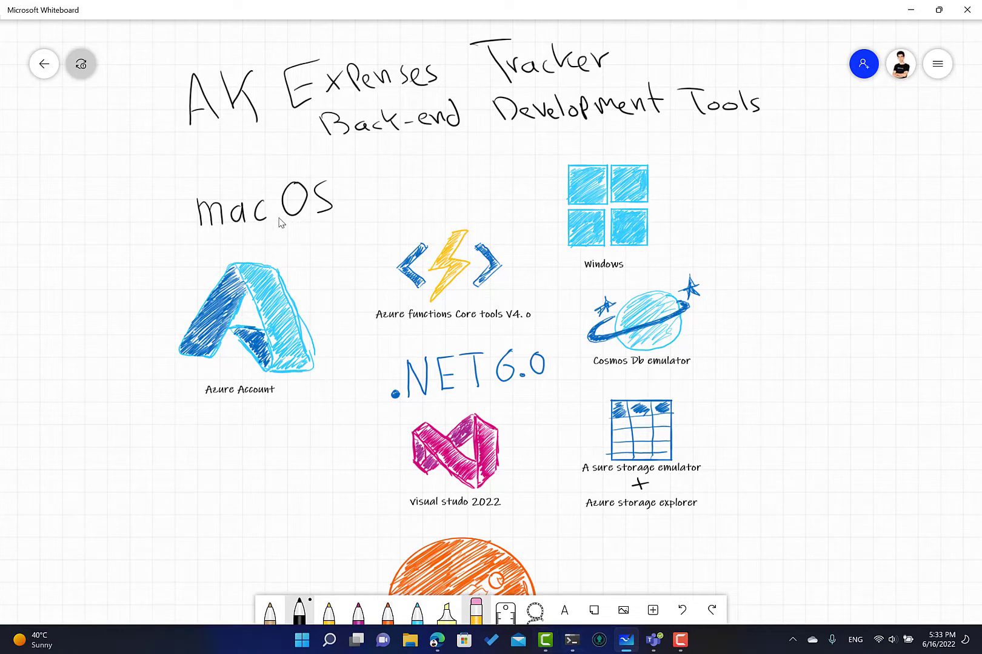
mouse_move(293, 236)
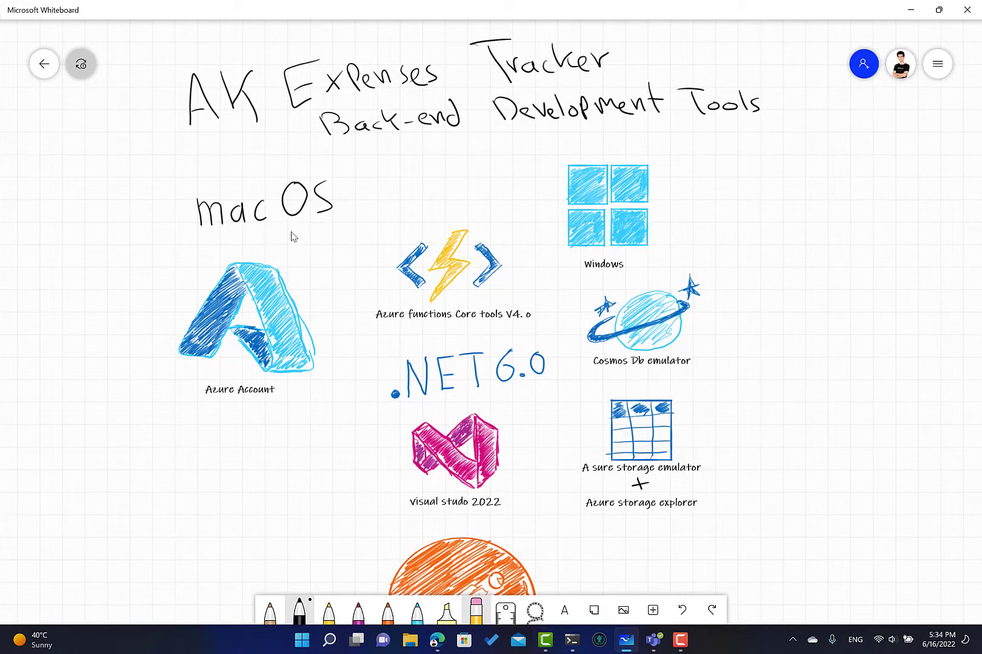
scroll(down, 3)
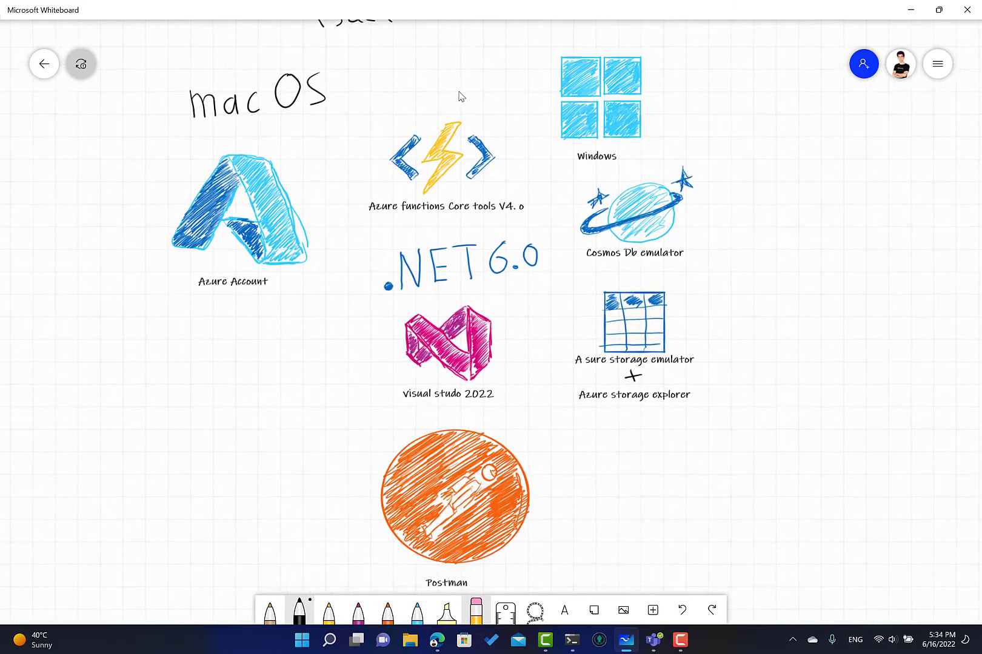
scroll(up, 3)
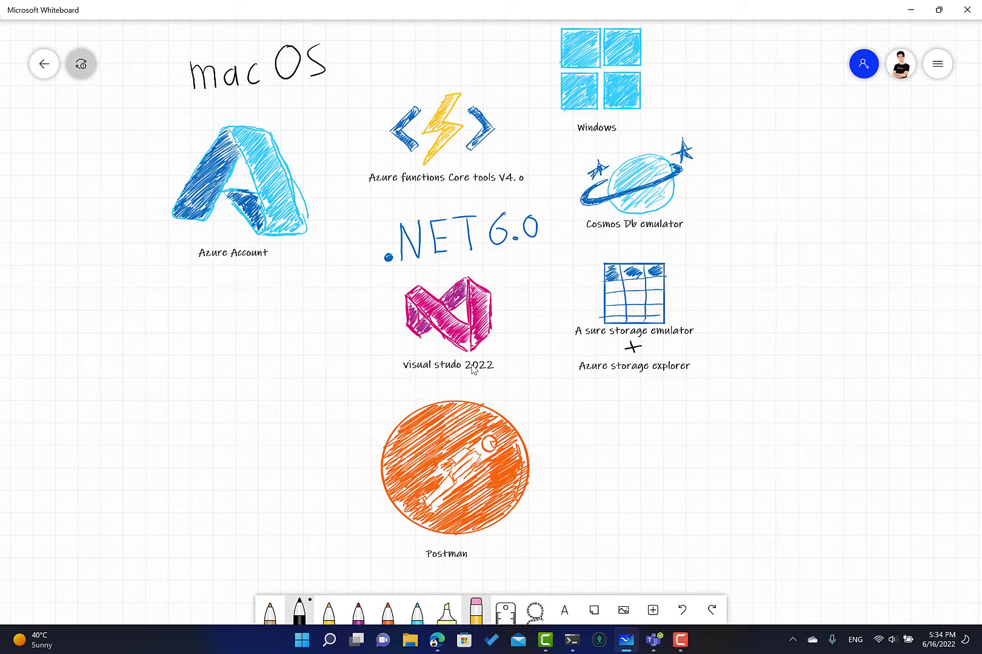
mouse_move(439, 353)
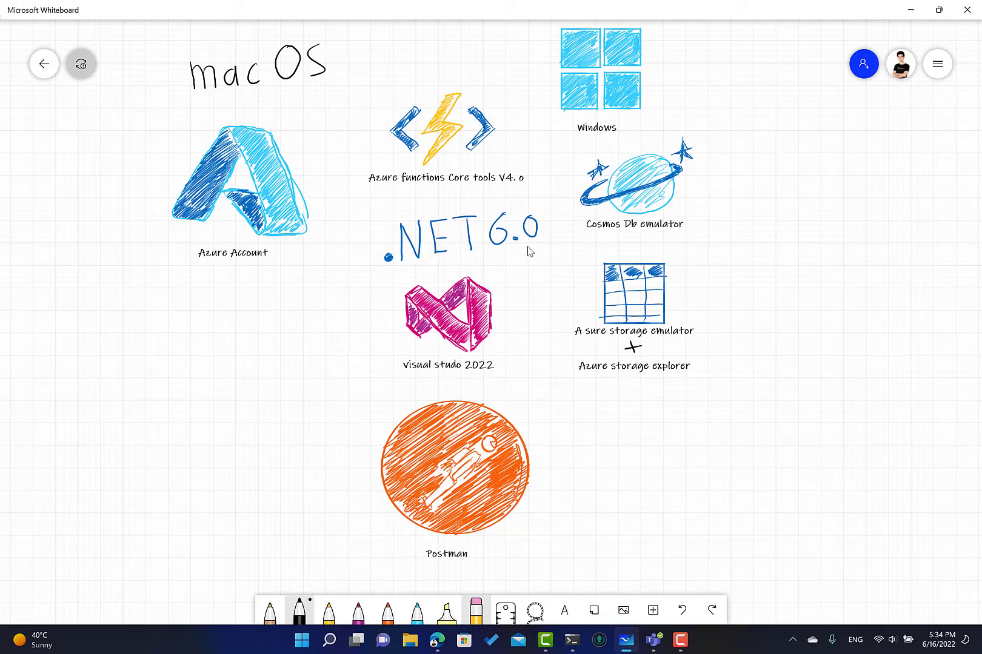
mouse_move(411, 189)
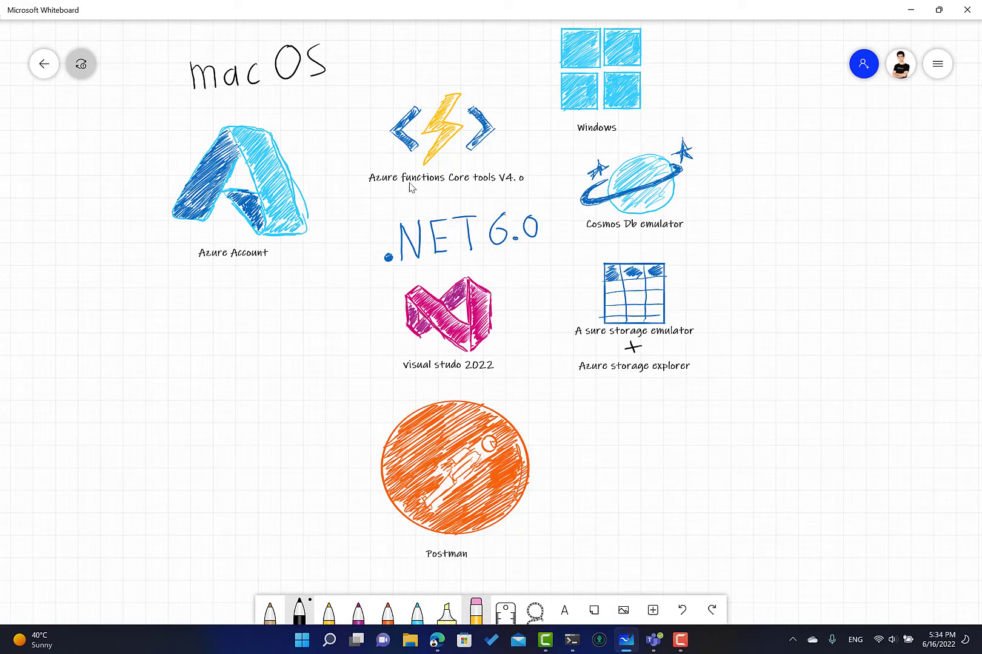
mouse_move(461, 192)
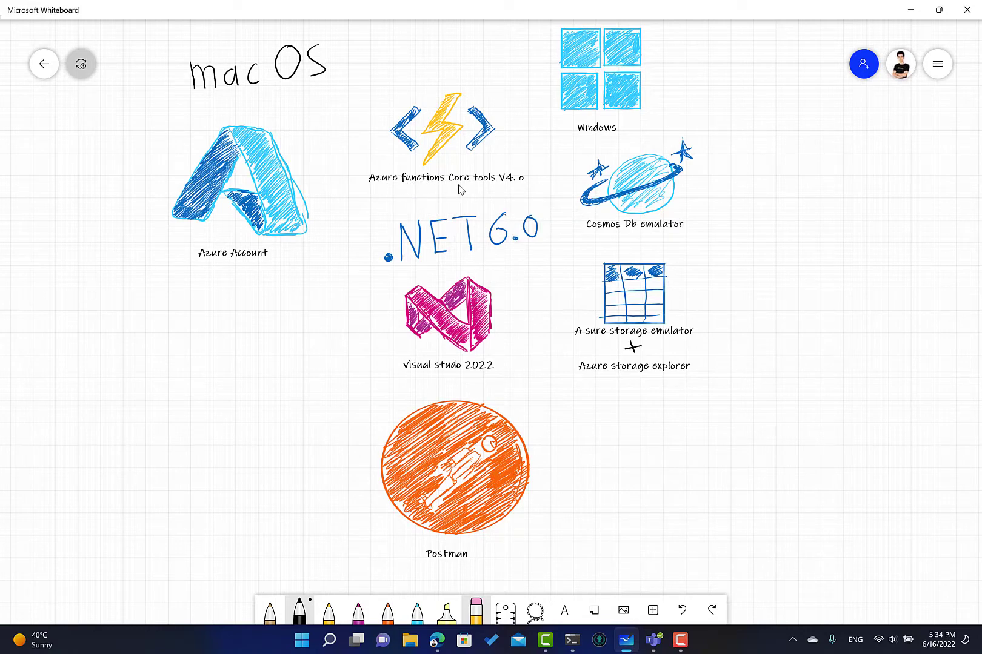
mouse_move(482, 202)
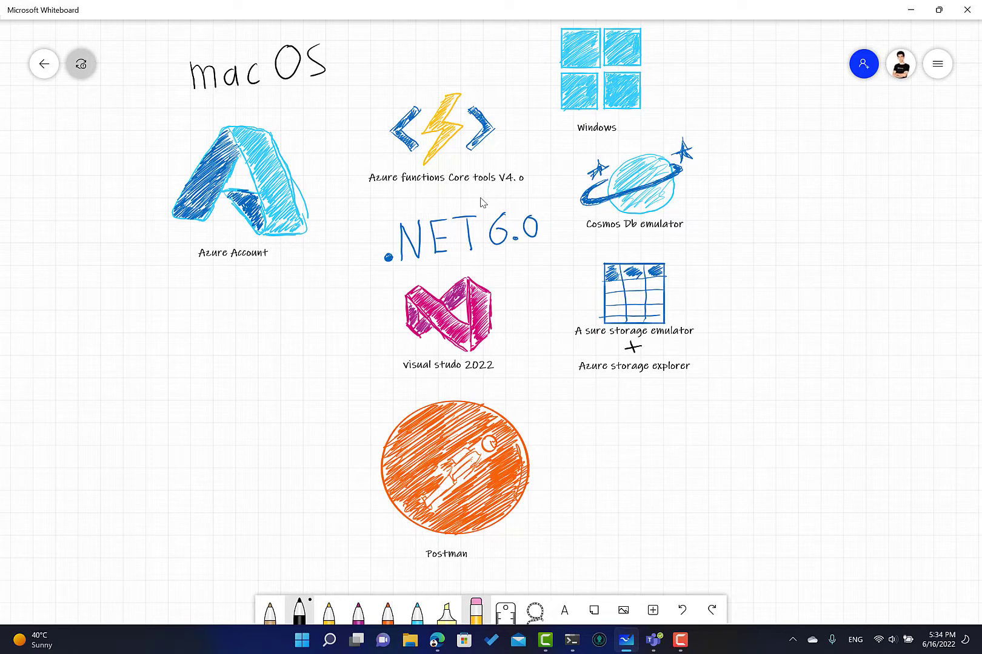
mouse_move(493, 286)
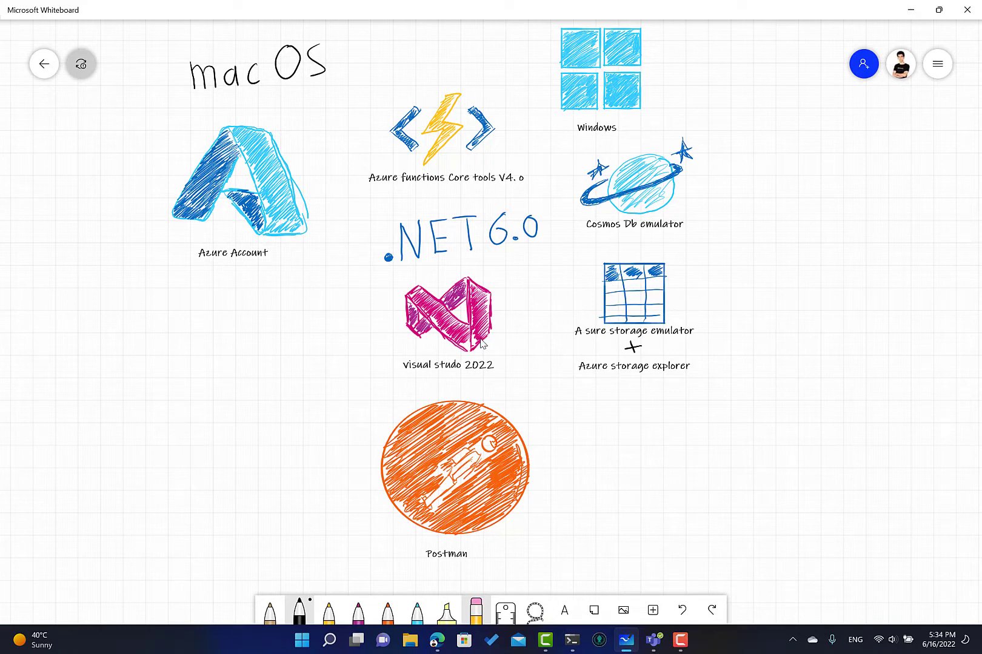
mouse_move(425, 370)
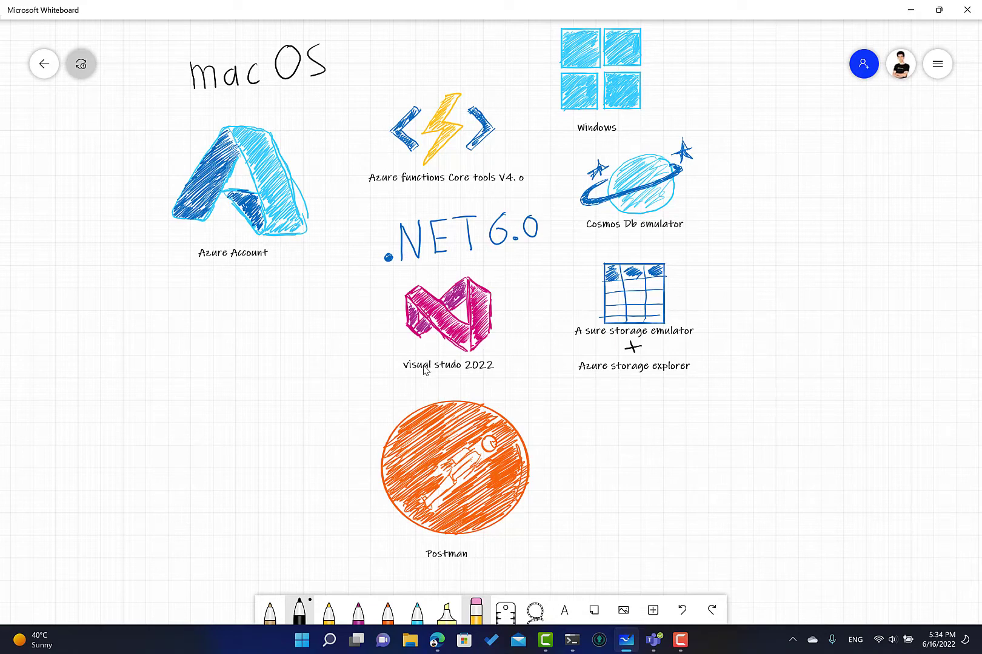
mouse_move(460, 204)
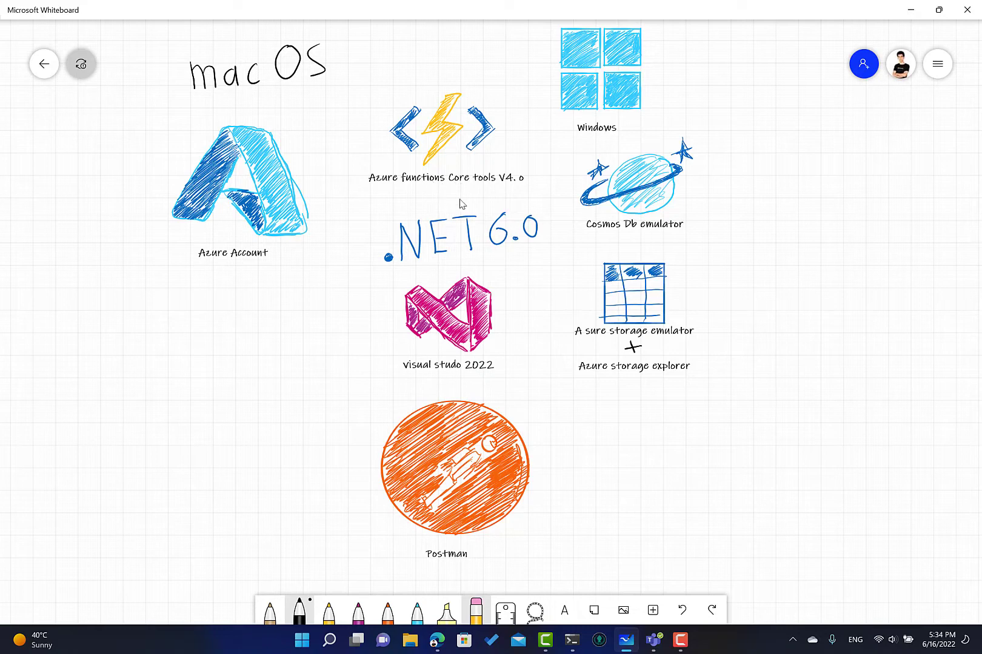
mouse_move(439, 184)
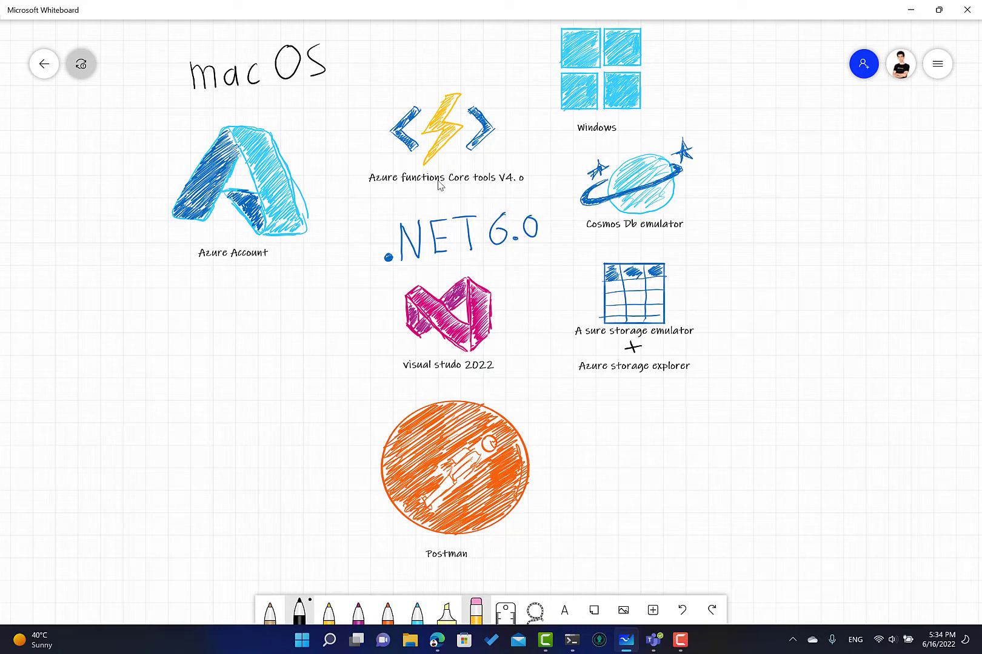
mouse_move(487, 186)
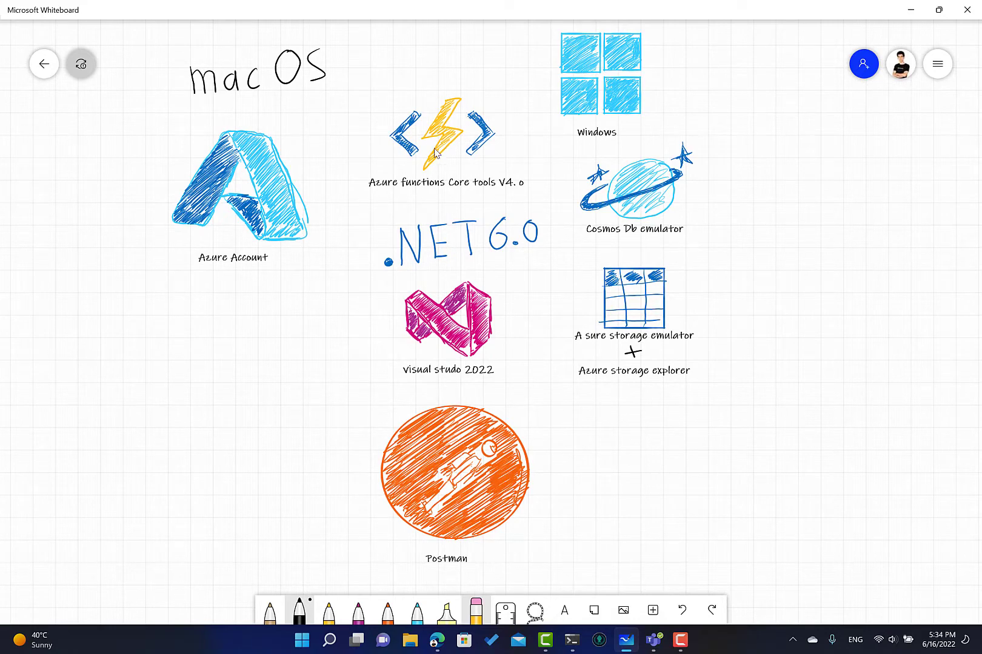
mouse_move(508, 167)
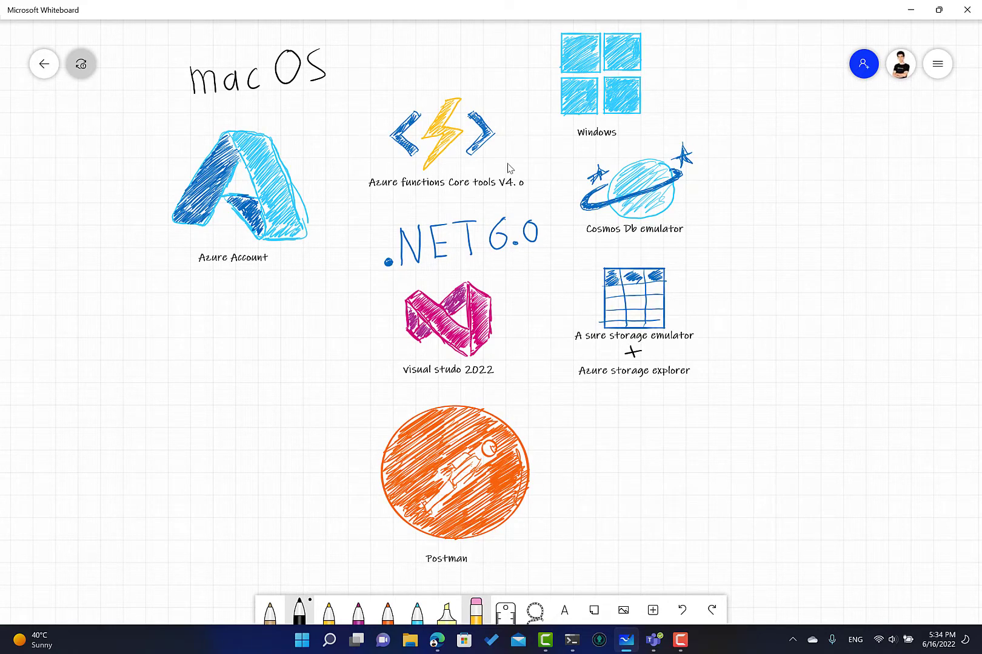
Scroll the board so the Back-end Development Tools heading and tool icons are in view.
scroll(down, 3)
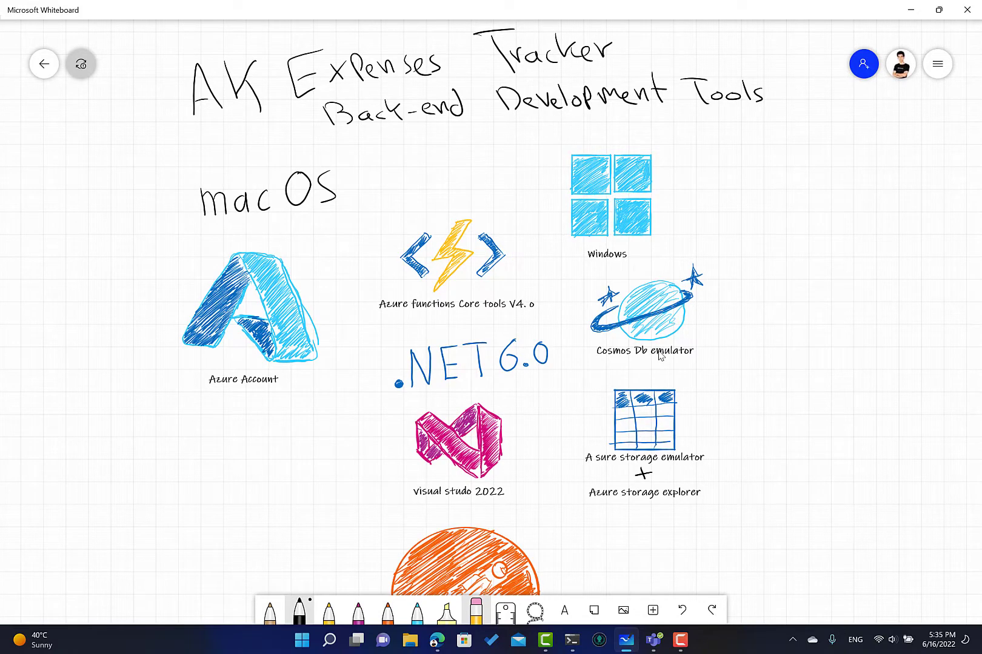
mouse_move(639, 366)
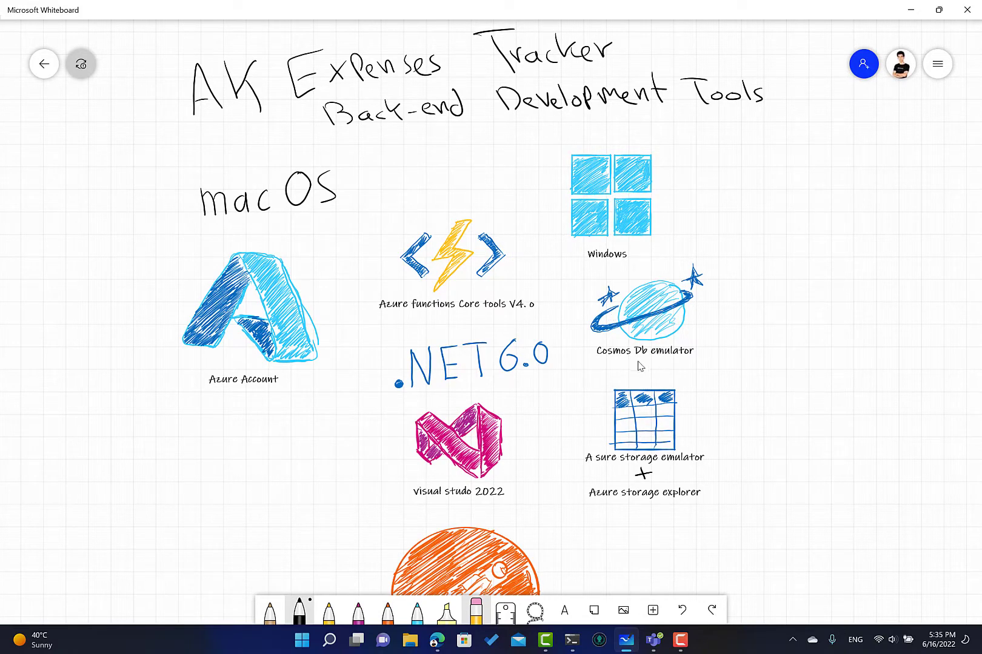
mouse_move(599, 350)
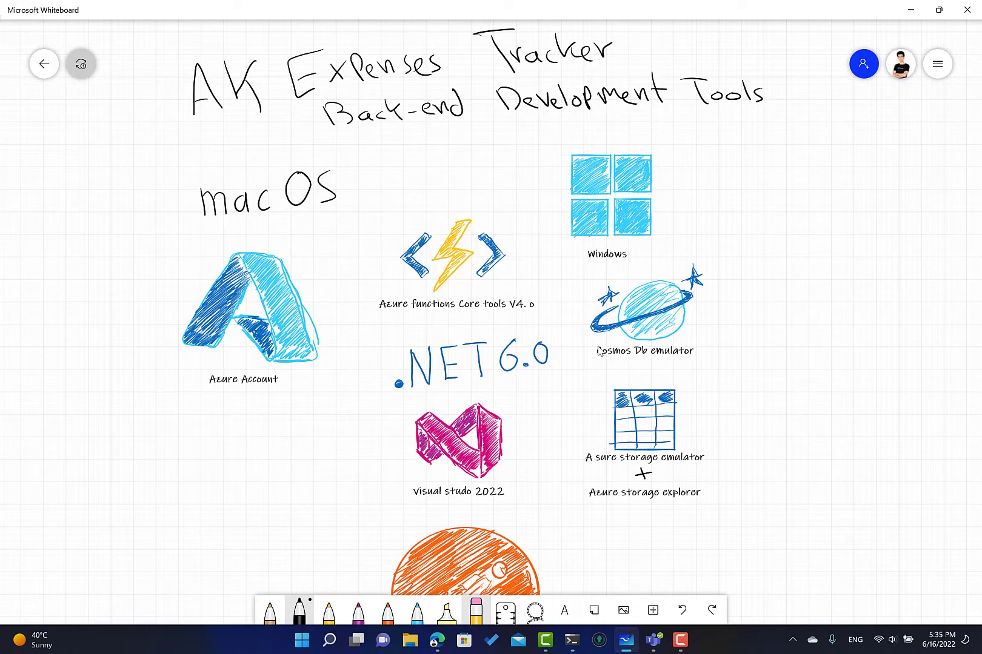
mouse_move(610, 274)
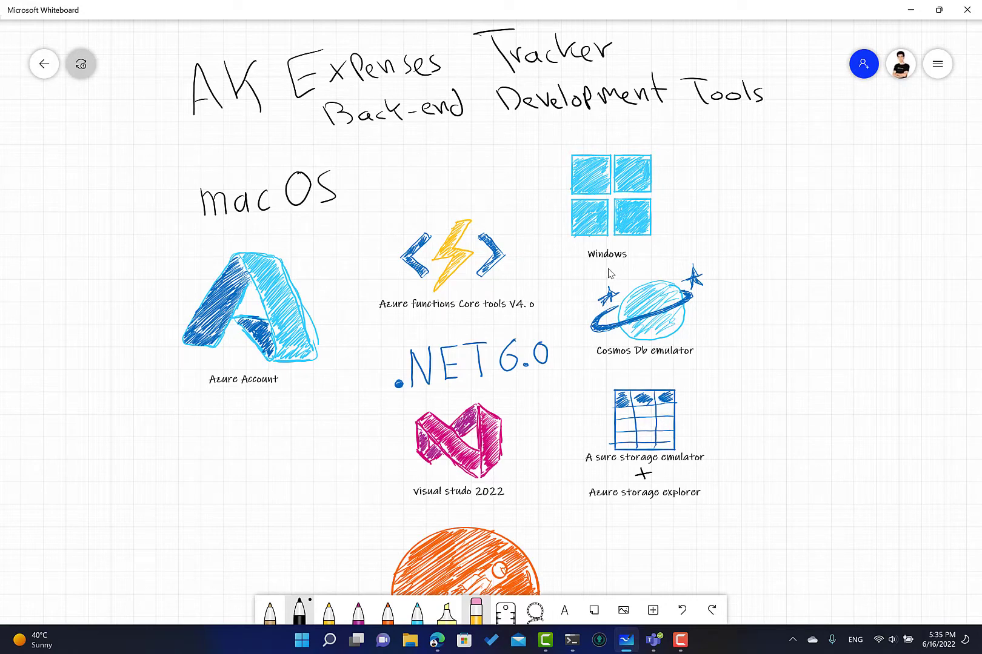
mouse_move(672, 288)
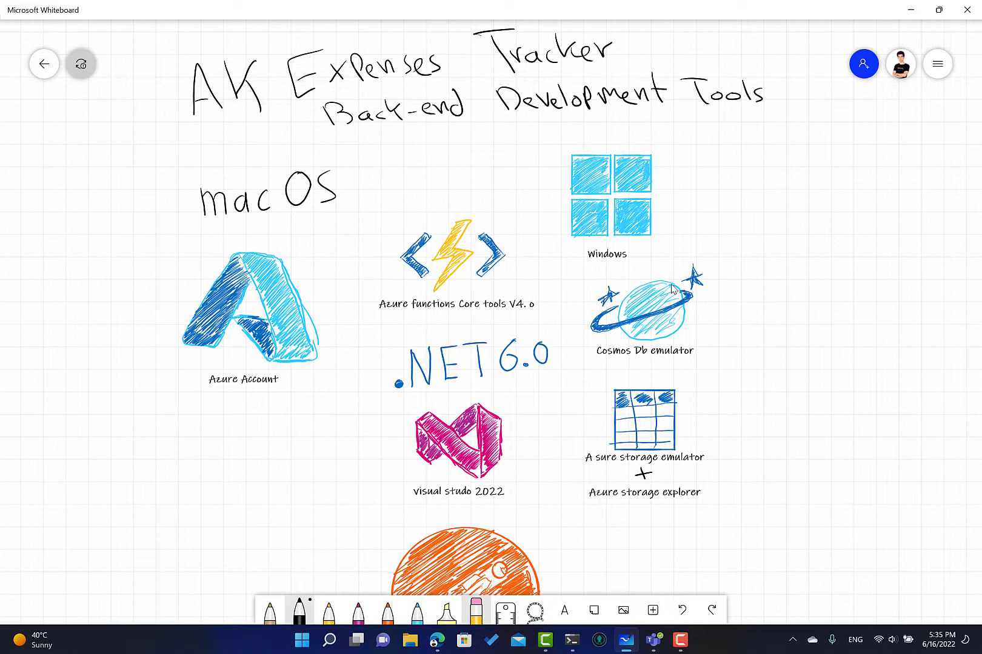
mouse_move(719, 269)
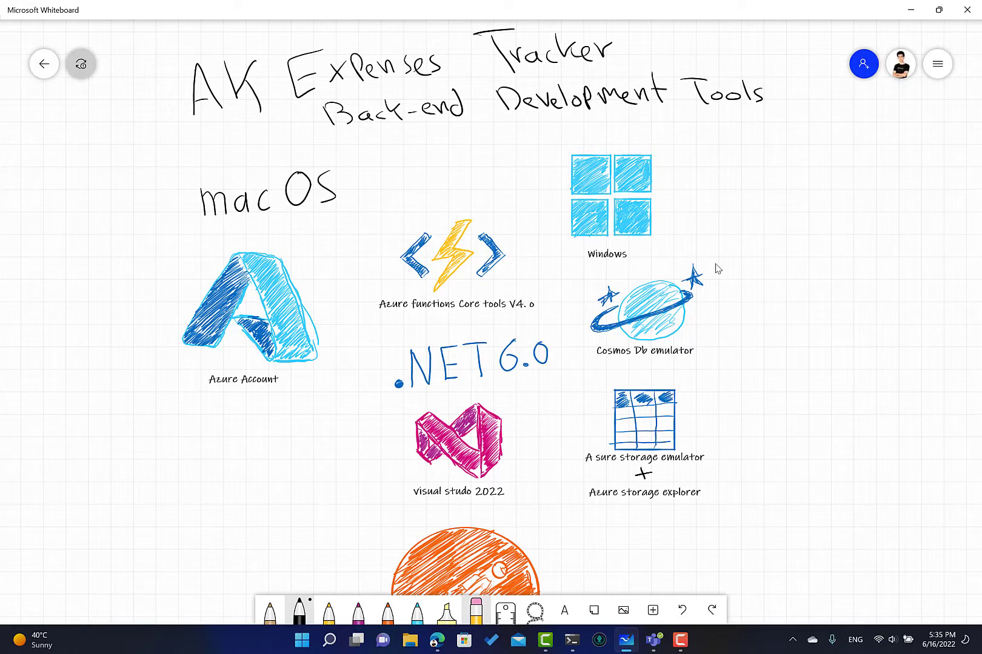
mouse_move(636, 336)
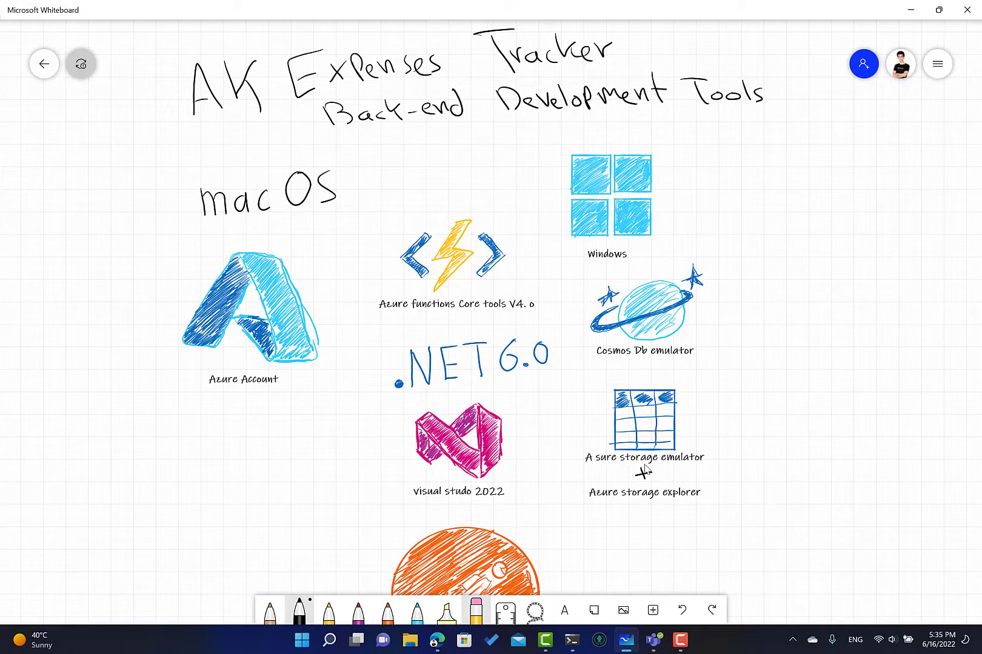
mouse_move(673, 466)
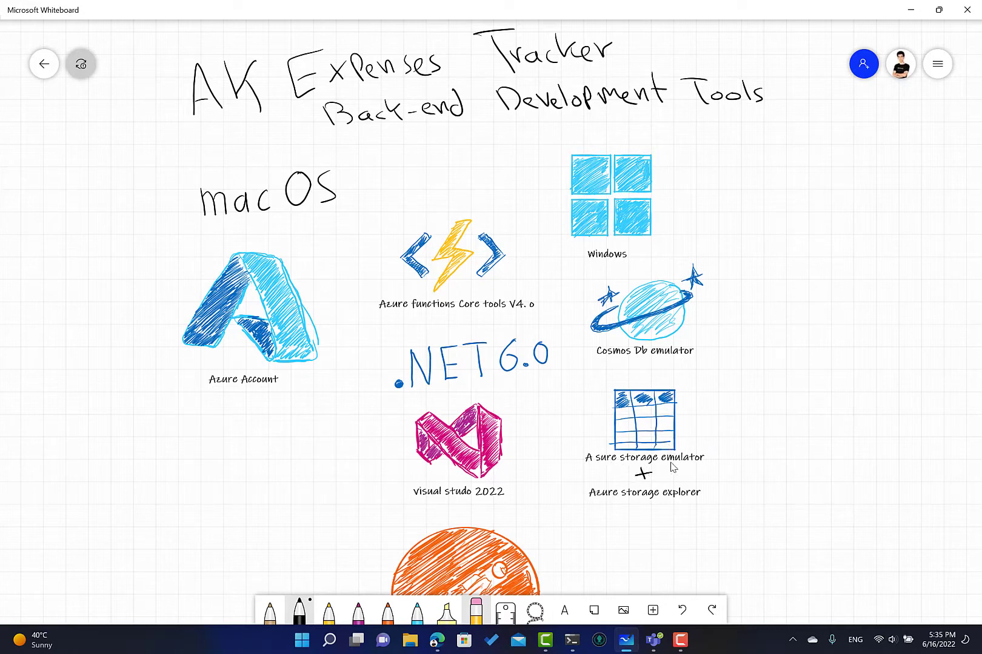
mouse_move(753, 474)
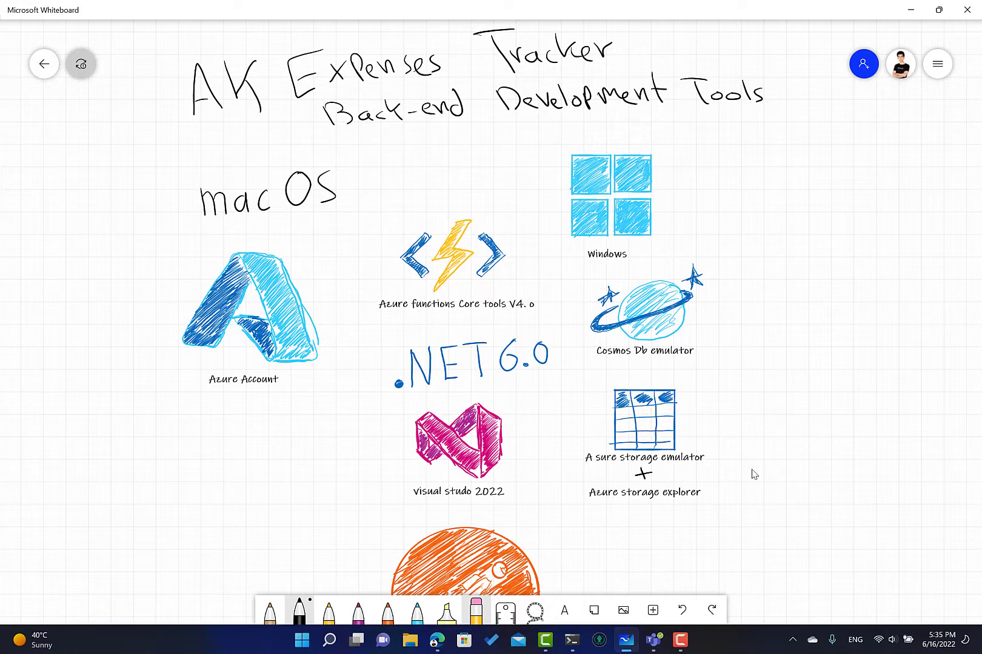
mouse_move(580, 456)
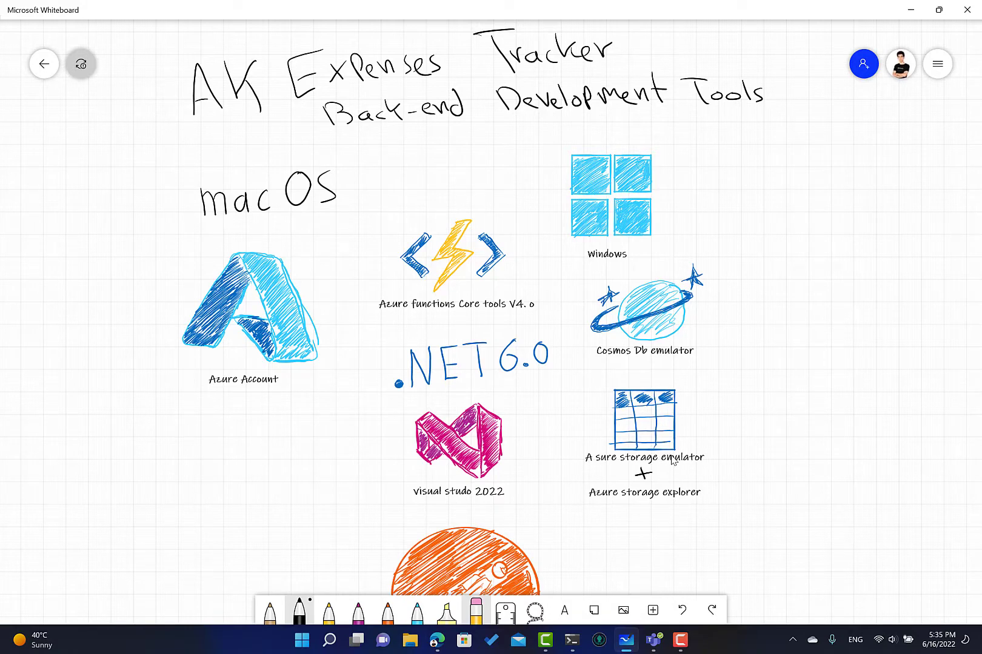
mouse_move(705, 472)
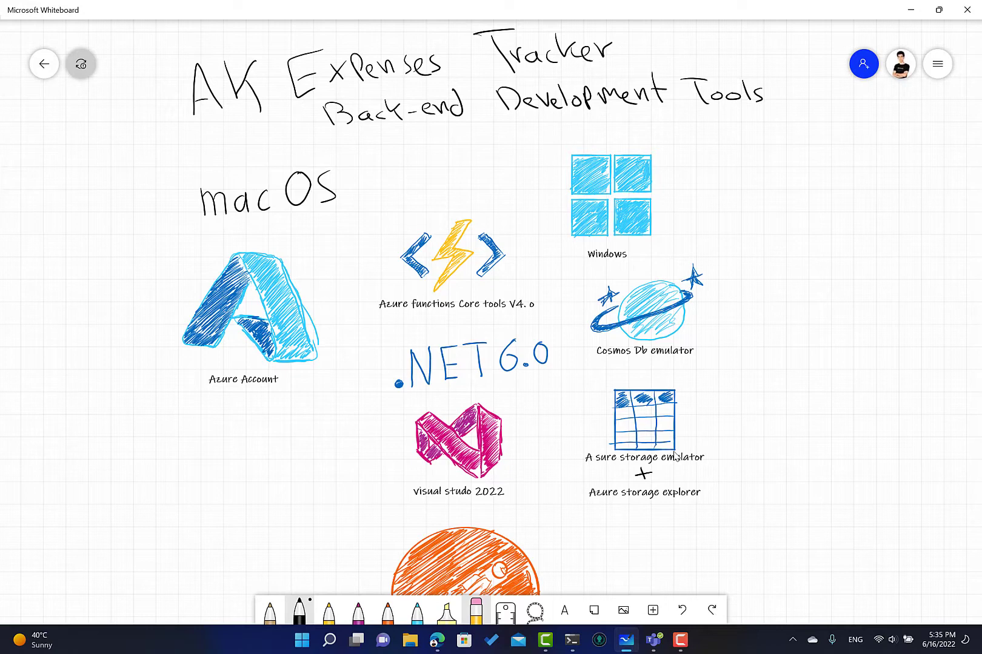
mouse_move(631, 500)
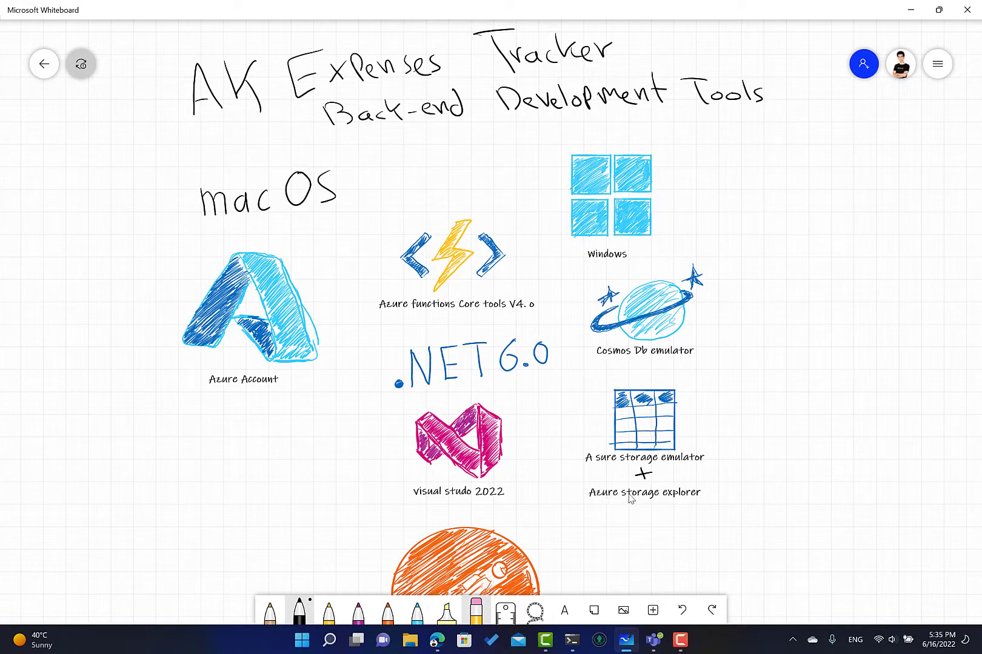
Drag the 'Azure storage explorer' label to sit centred beneath the Postman planet.
click(640, 492)
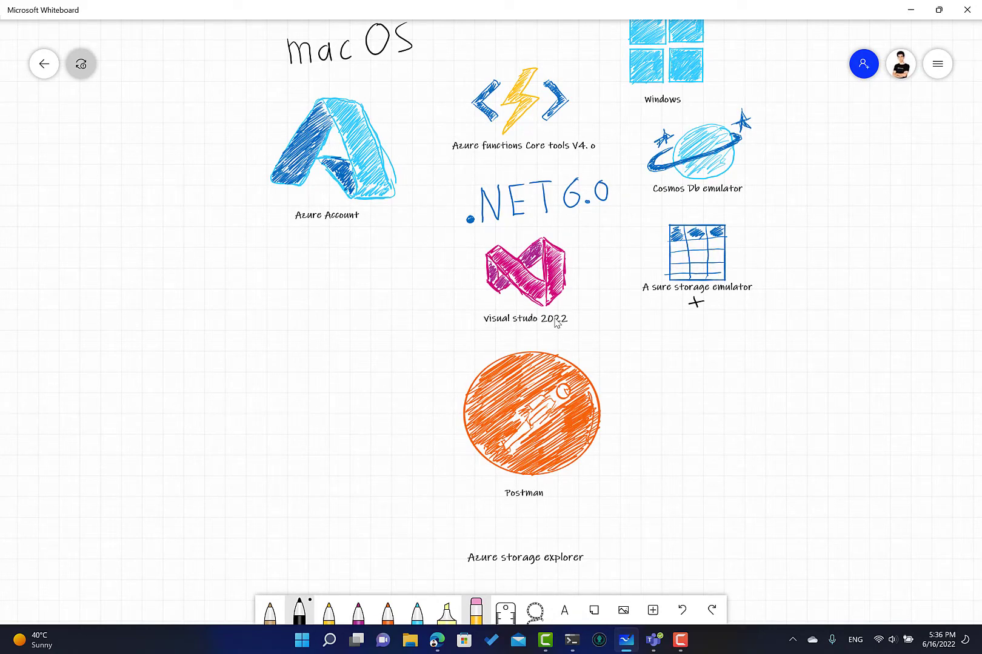
scroll(up, 3)
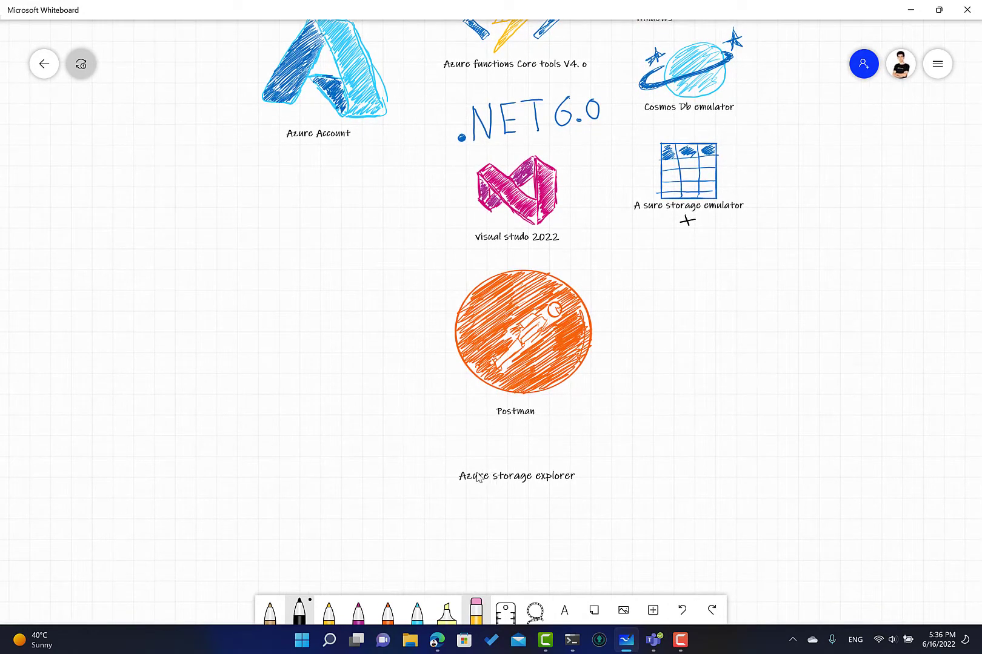
click(518, 475)
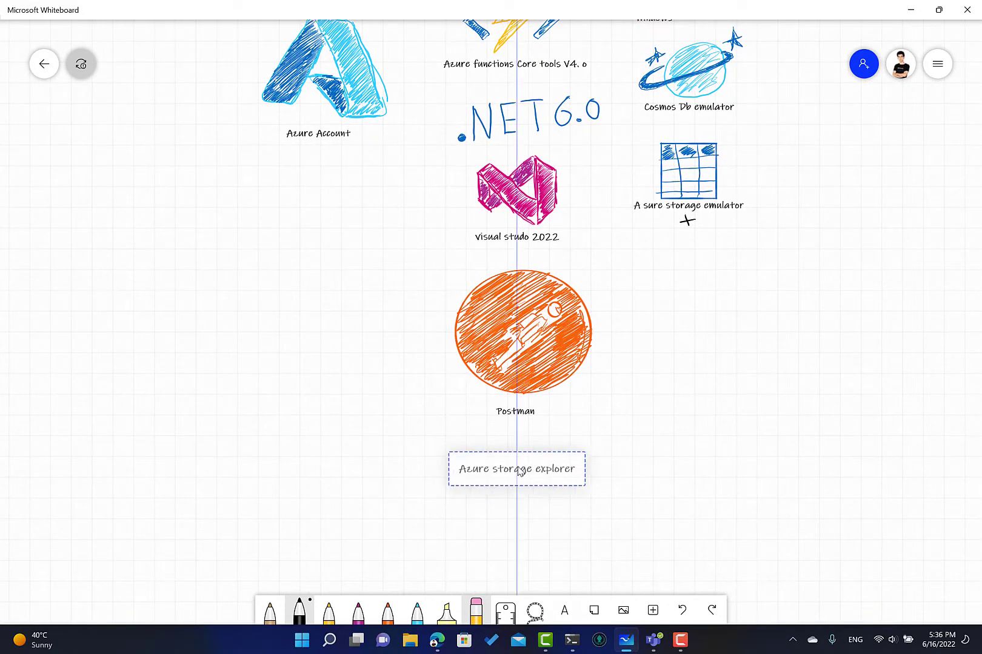
click(647, 197)
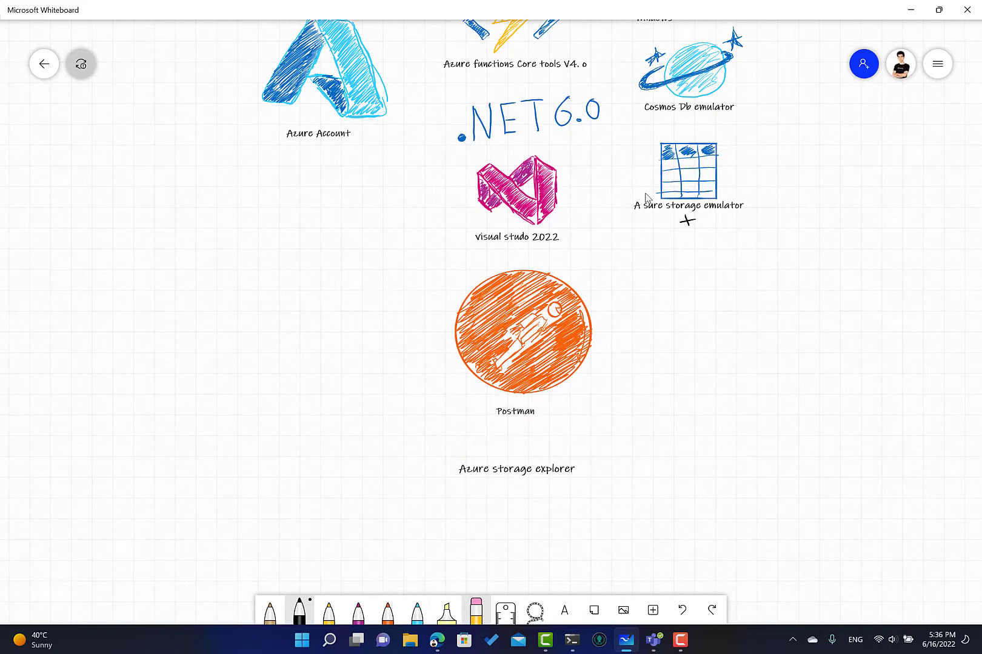
mouse_move(651, 246)
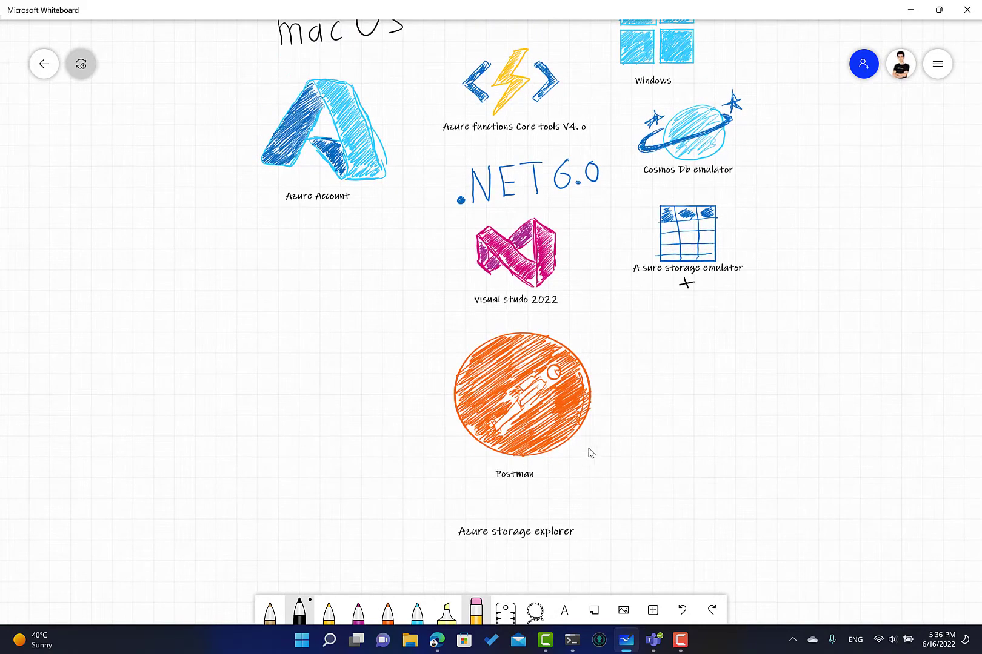
Leave the board and bring up the Cosmos DB Linux emulator docs in Edge.
scroll(down, 3)
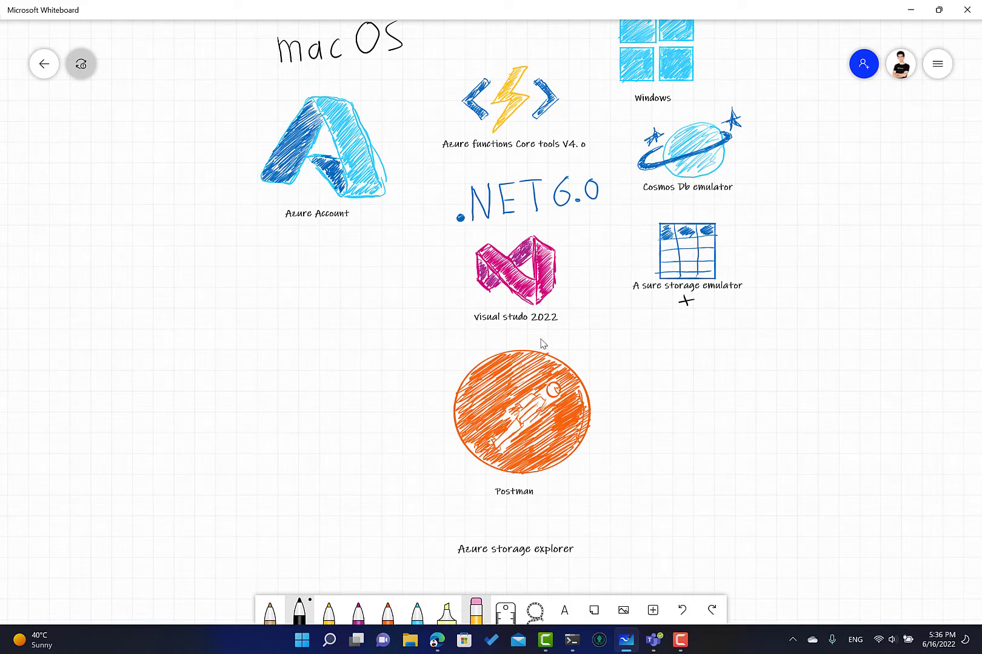
mouse_move(524, 551)
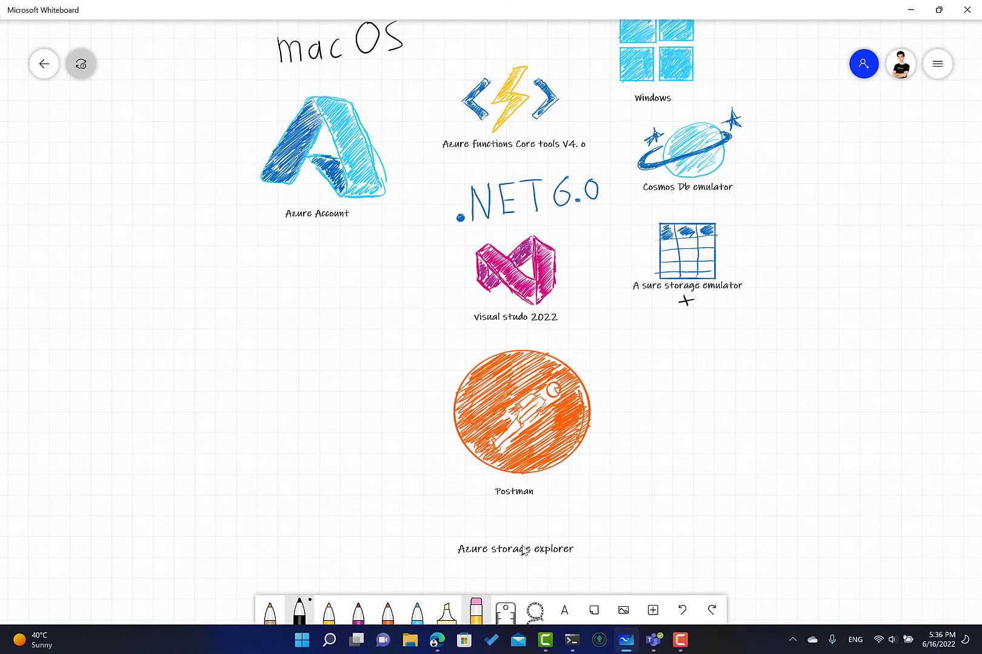
mouse_move(338, 269)
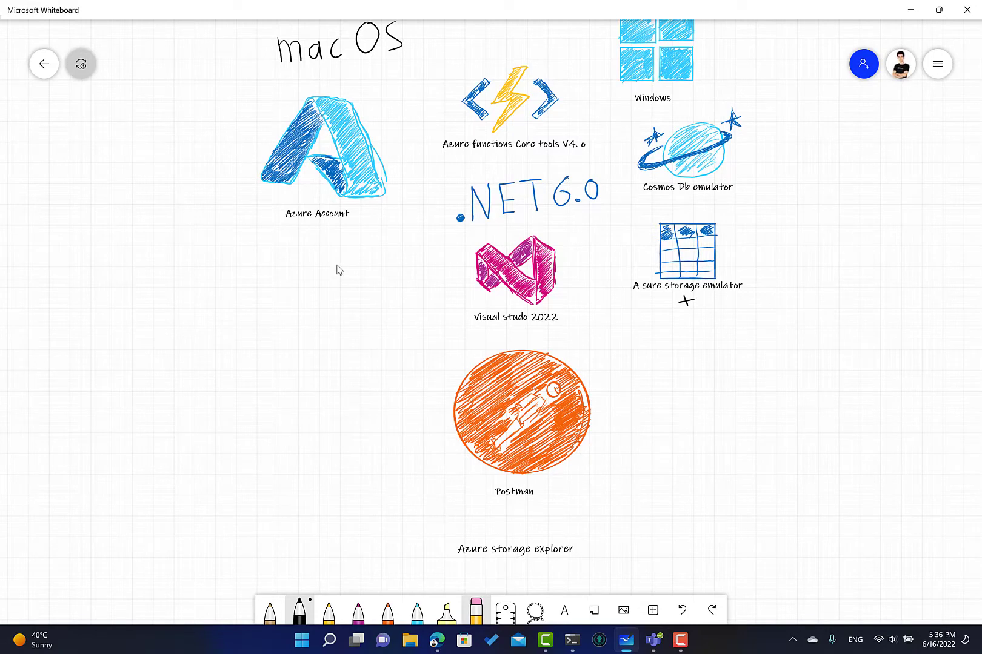
mouse_move(430, 566)
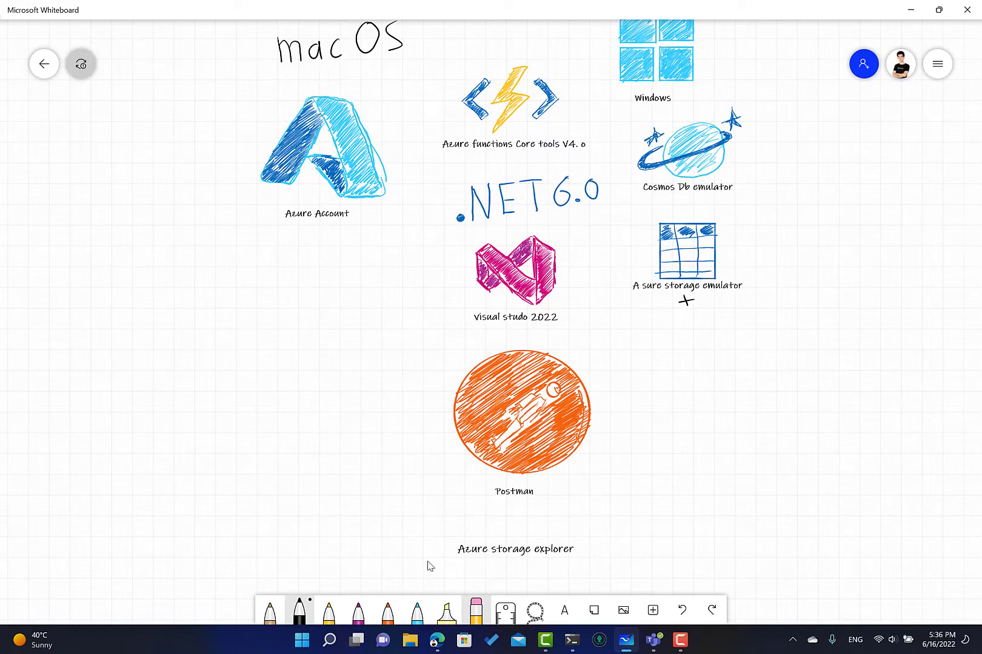
click(515, 549)
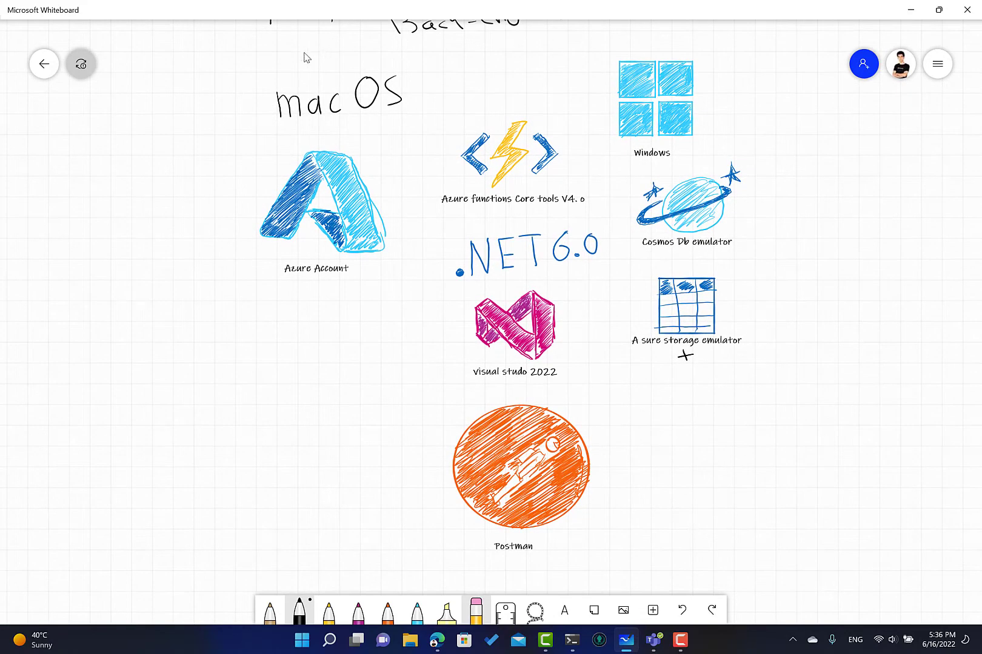
mouse_move(799, 185)
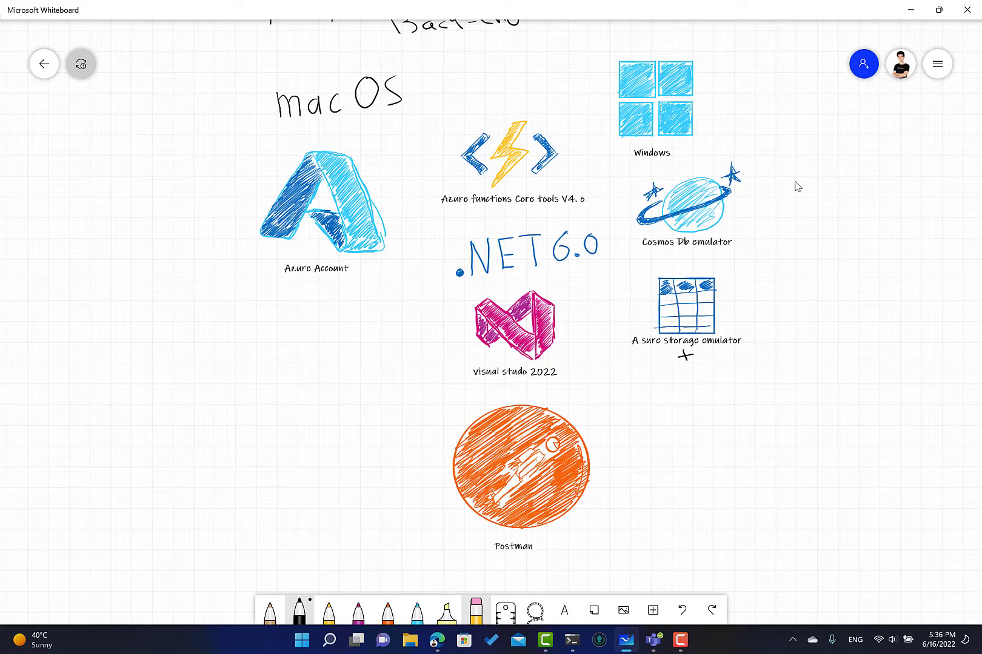
mouse_move(790, 184)
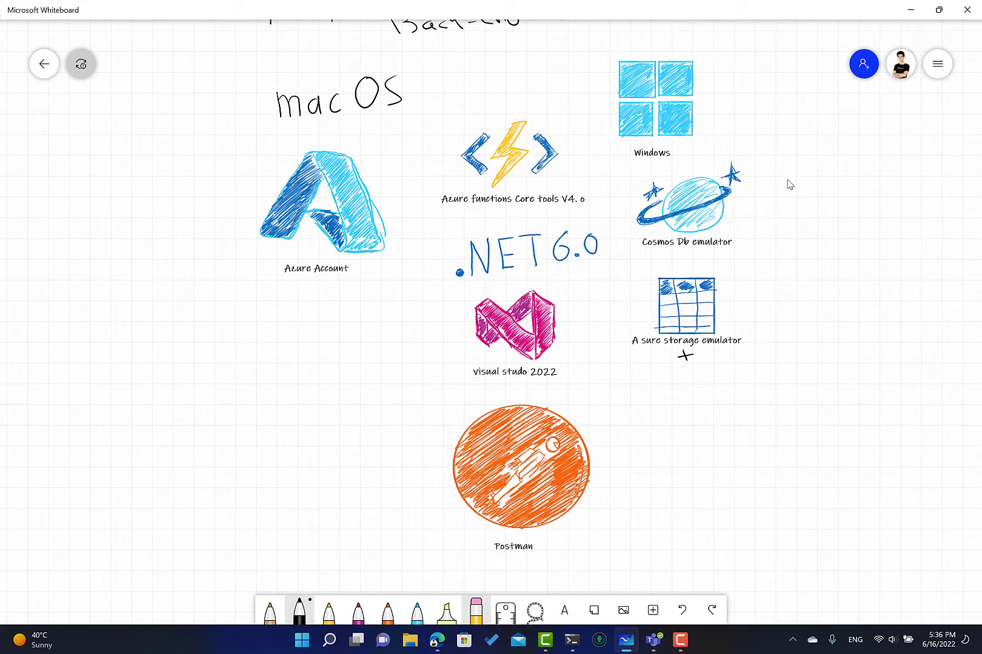
mouse_move(450, 645)
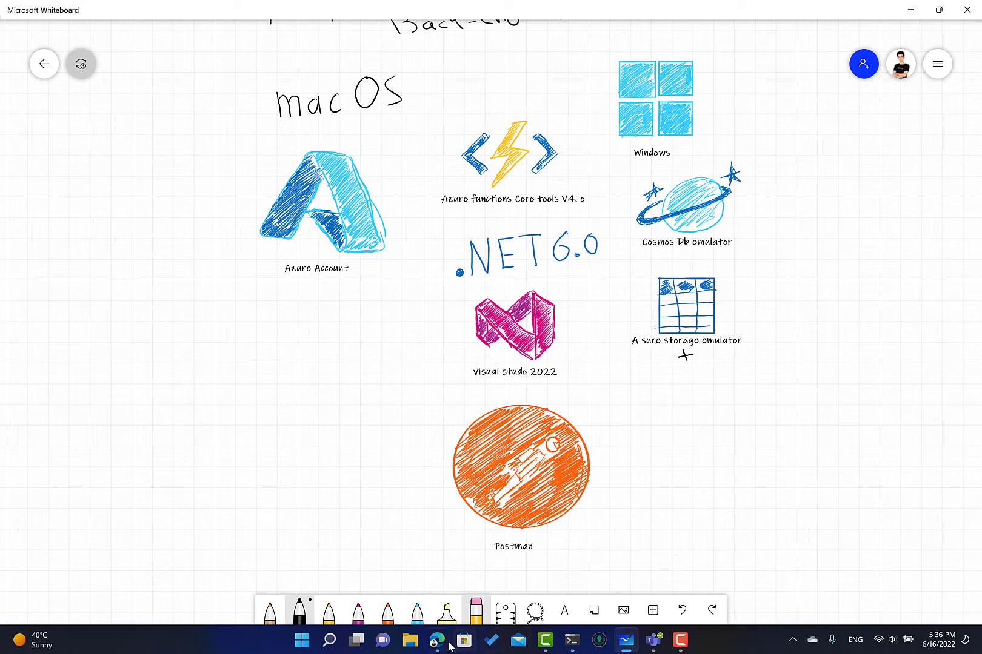
click(438, 639)
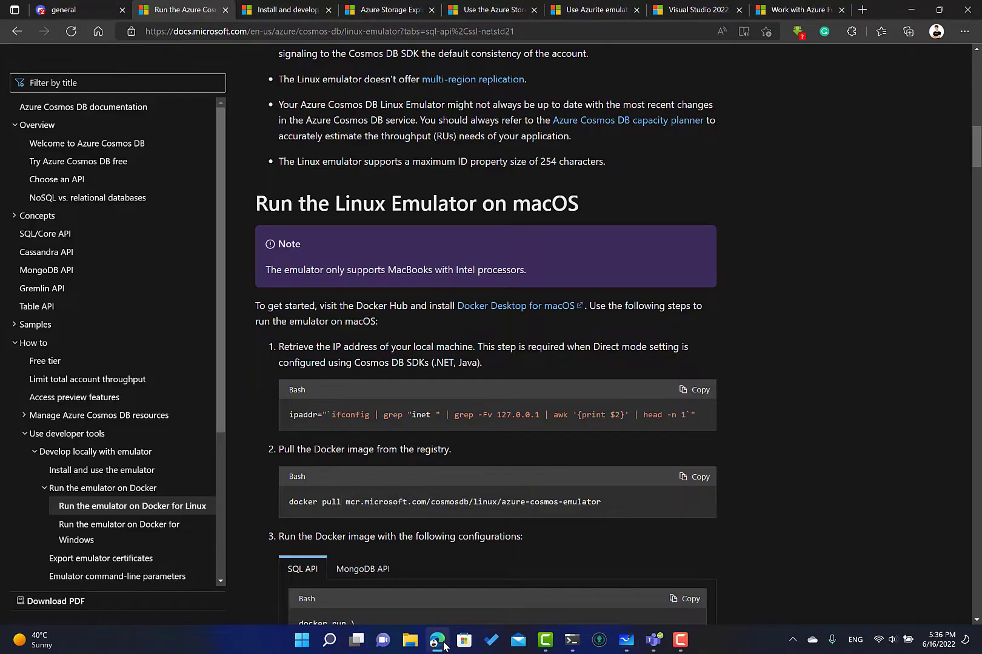
Glance back at the whiteboard, then return to the Linux emulator article in Edge.
scroll(down, 3)
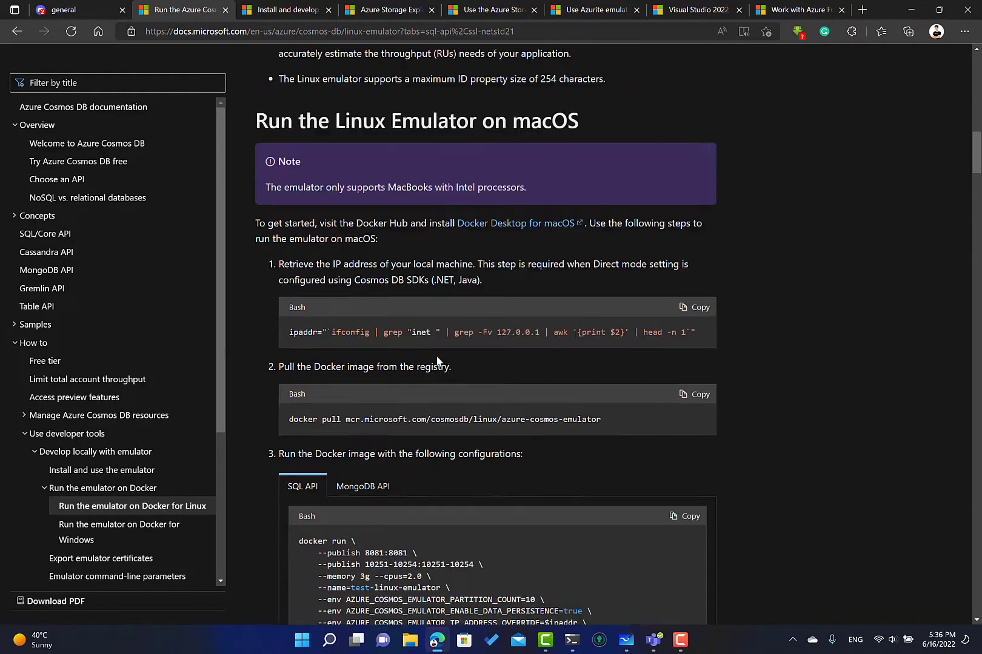
scroll(up, 3)
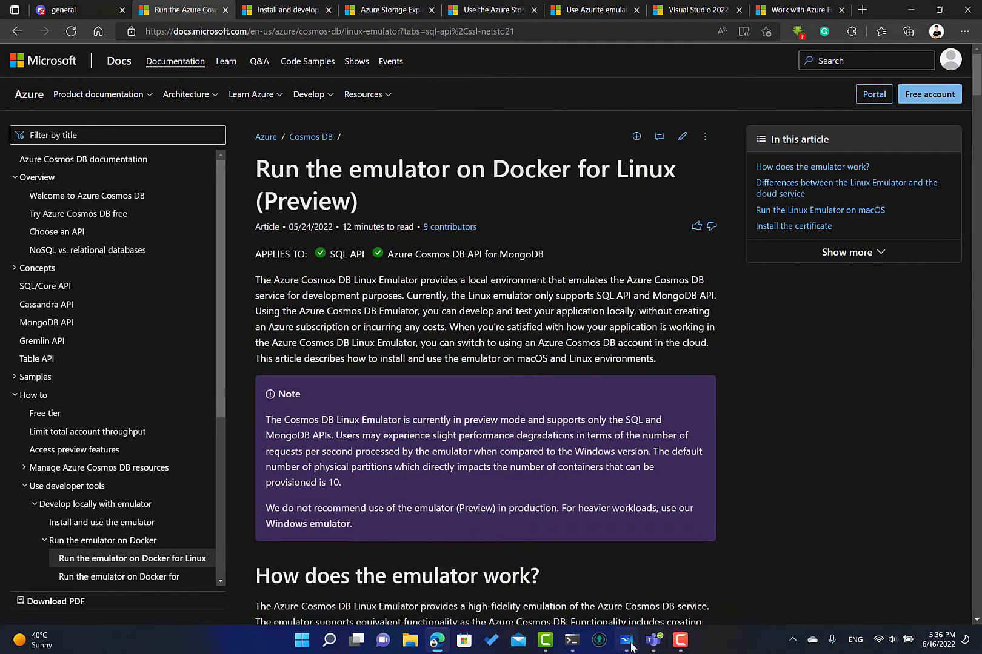
click(625, 640)
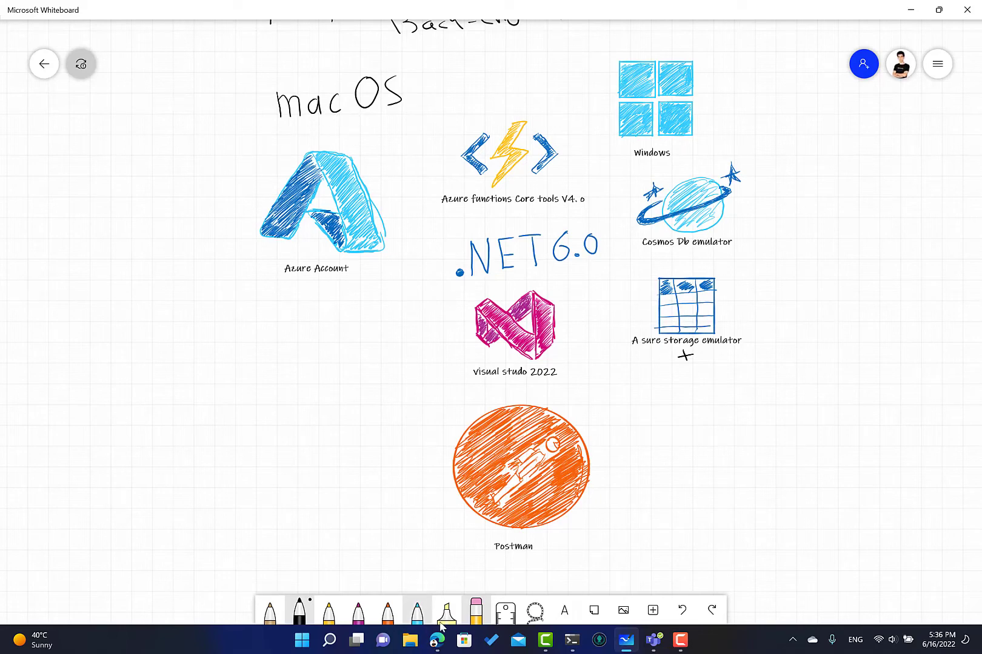
click(437, 640)
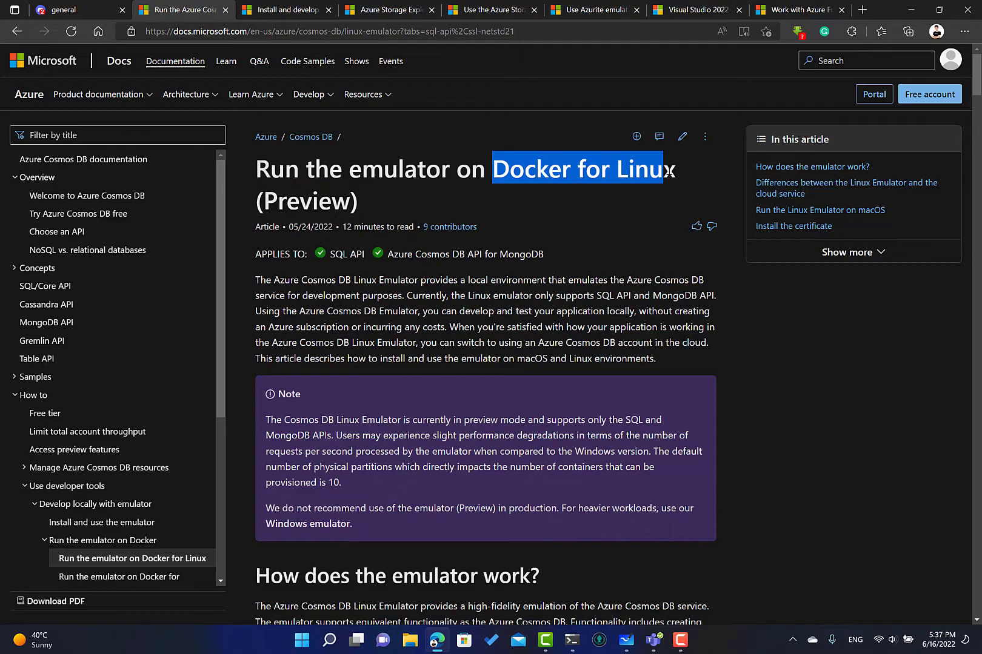
Review the Docker for Linux emulator page and move to the 'Install and use the emulator' article.
scroll(down, 3)
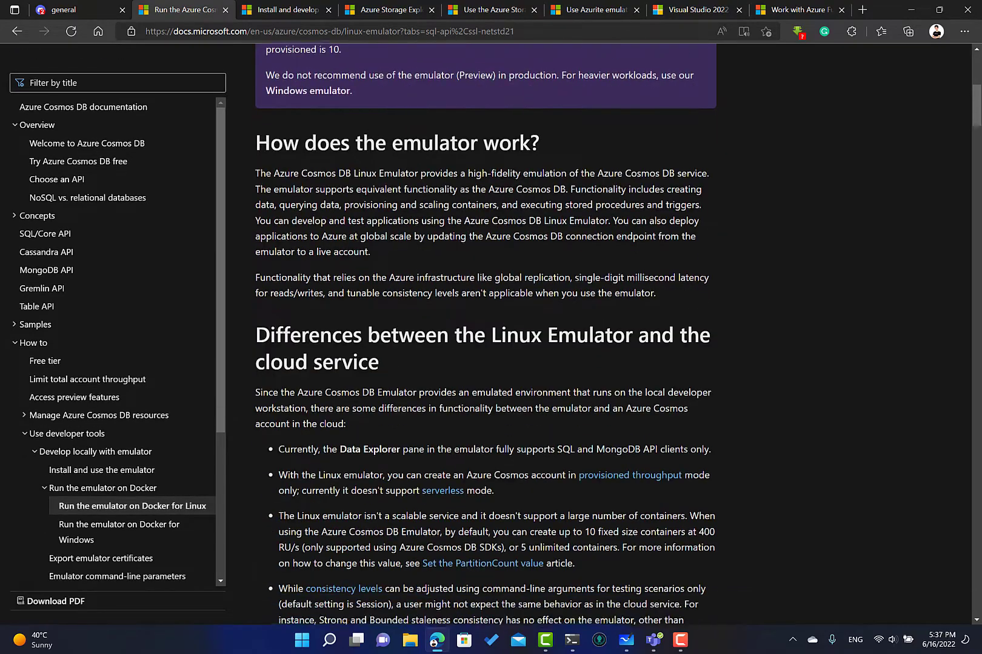
scroll(down, 3)
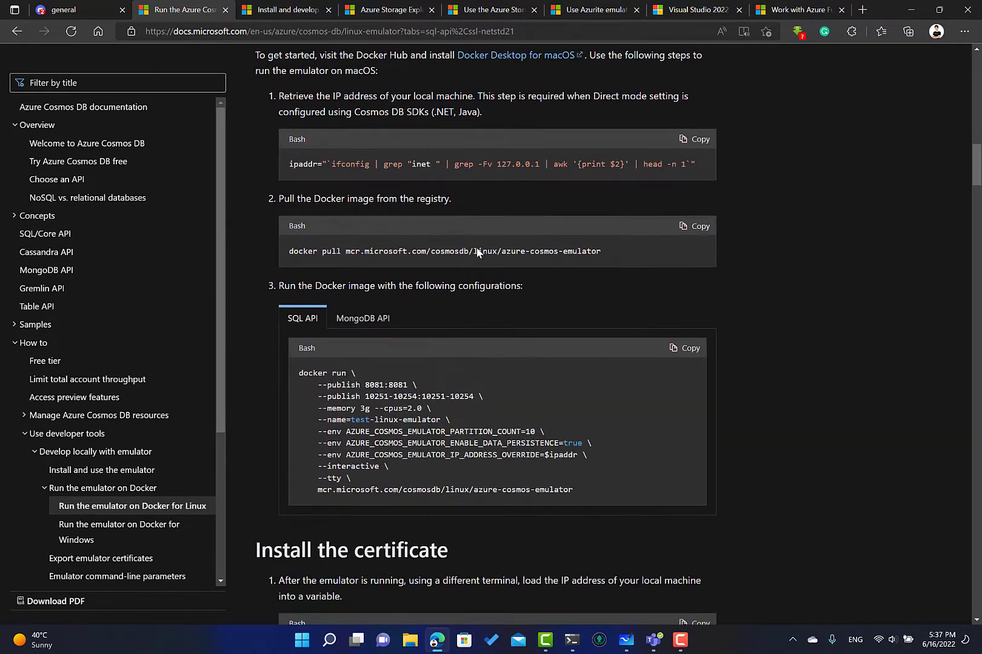
scroll(up, 3)
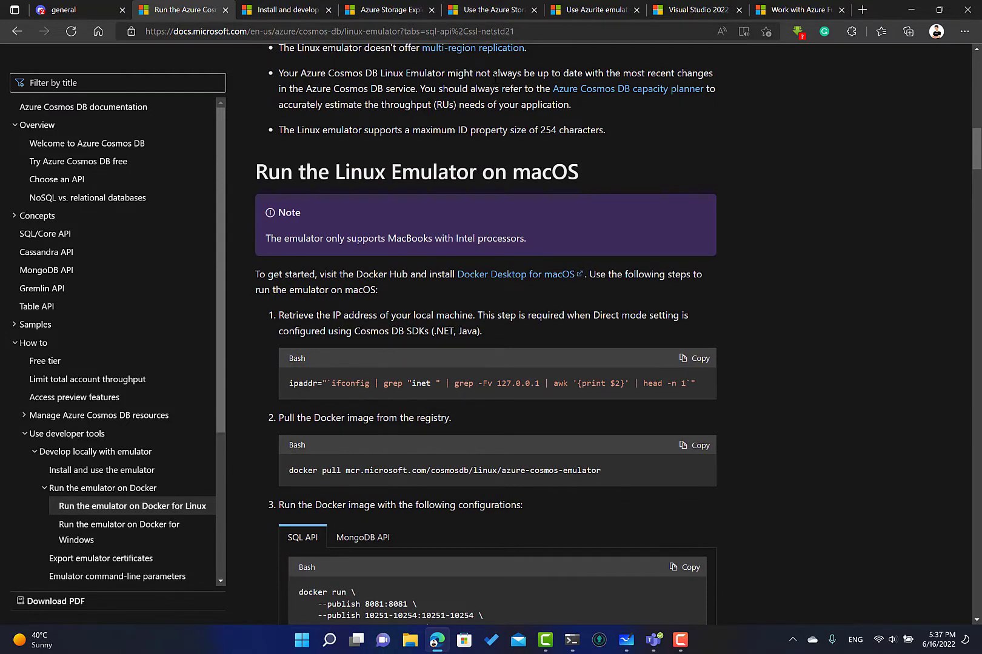
scroll(down, 3)
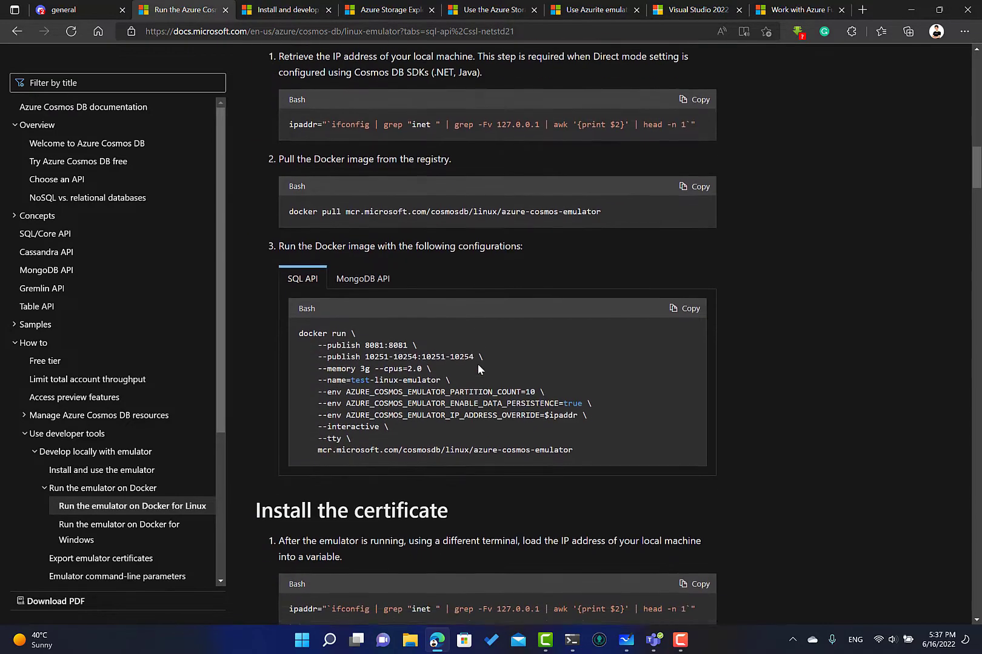
scroll(up, 3)
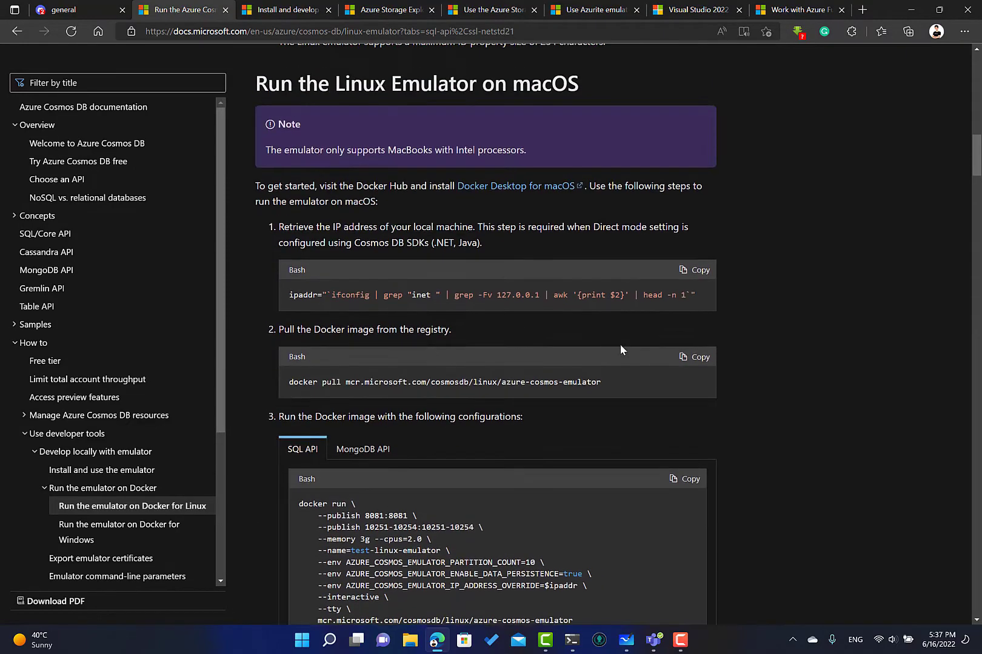
scroll(up, 3)
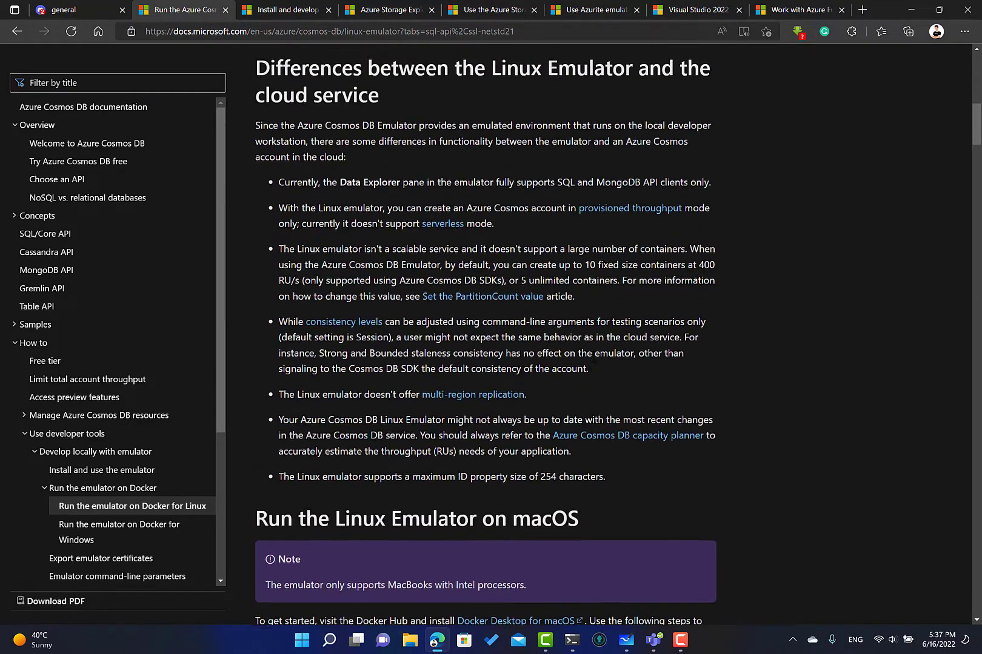
click(285, 10)
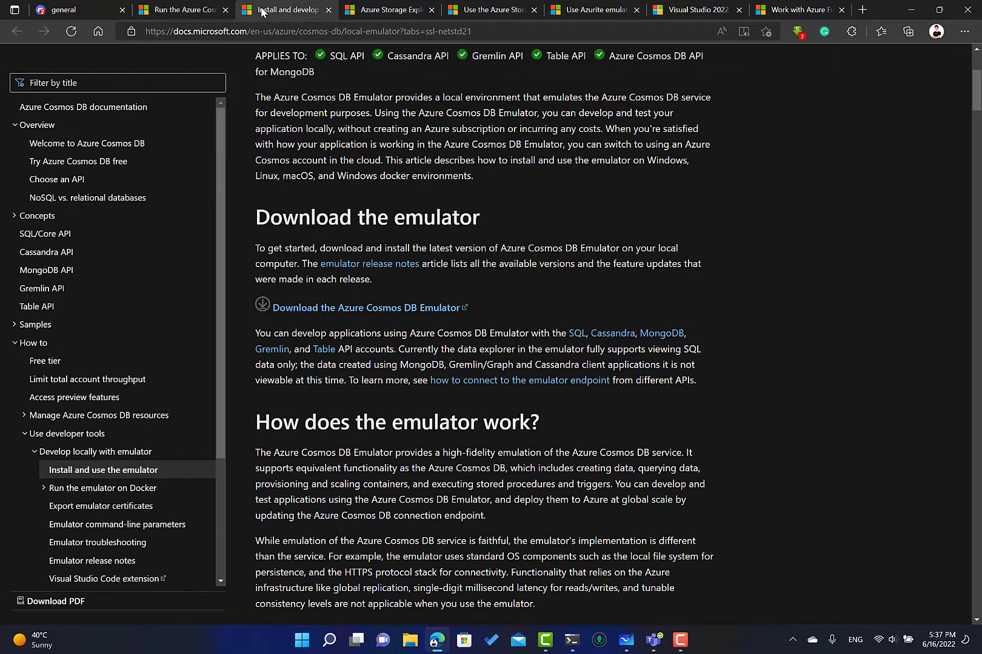
Scroll through the Cosmos DB emulator article's download and how-it-works sections.
scroll(up, 3)
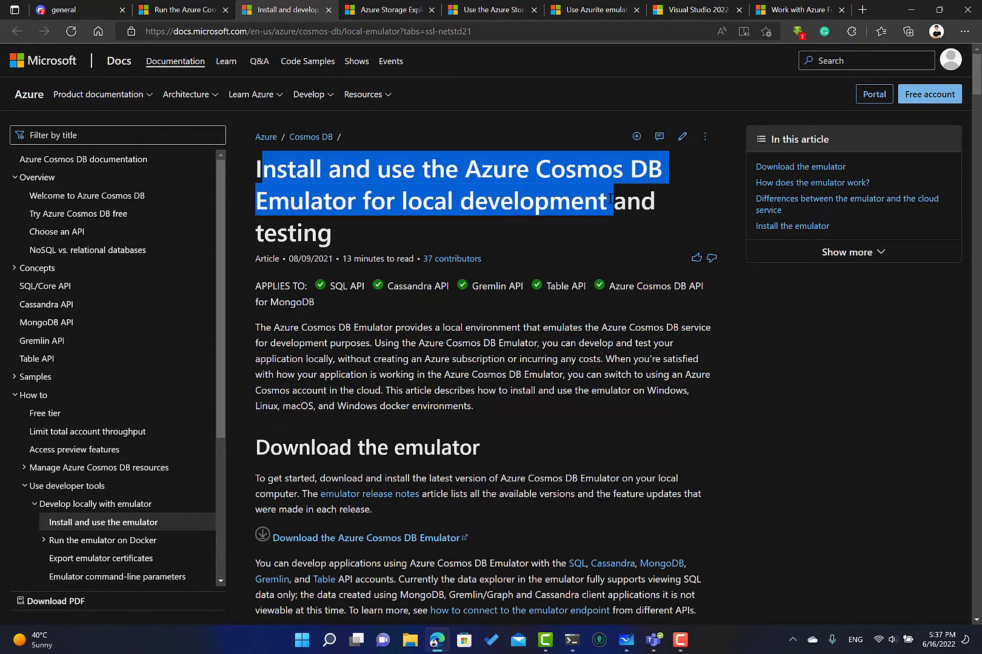
scroll(down, 3)
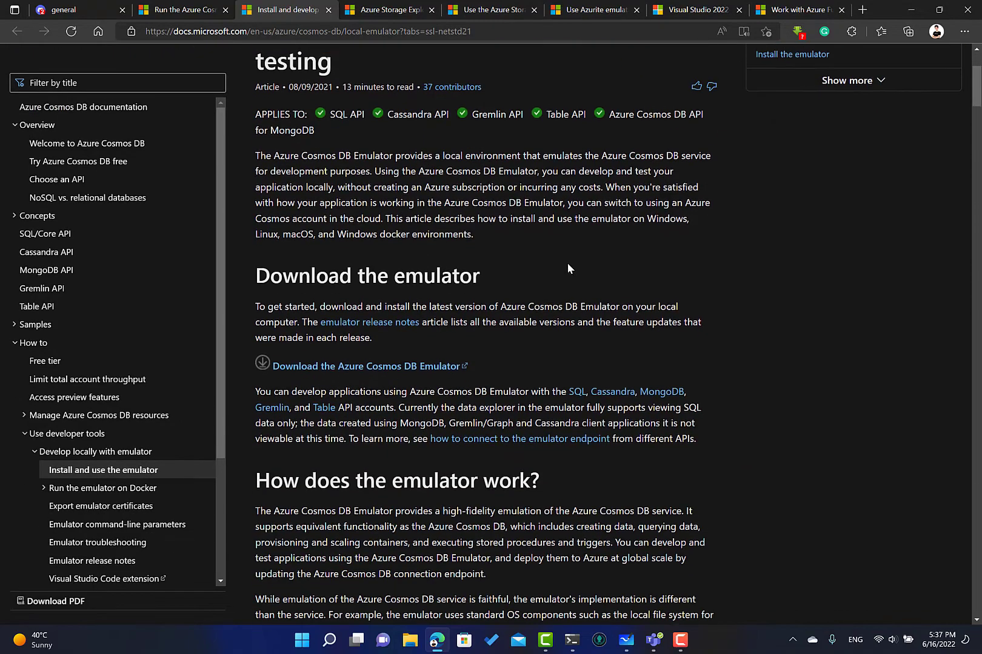
scroll(down, 3)
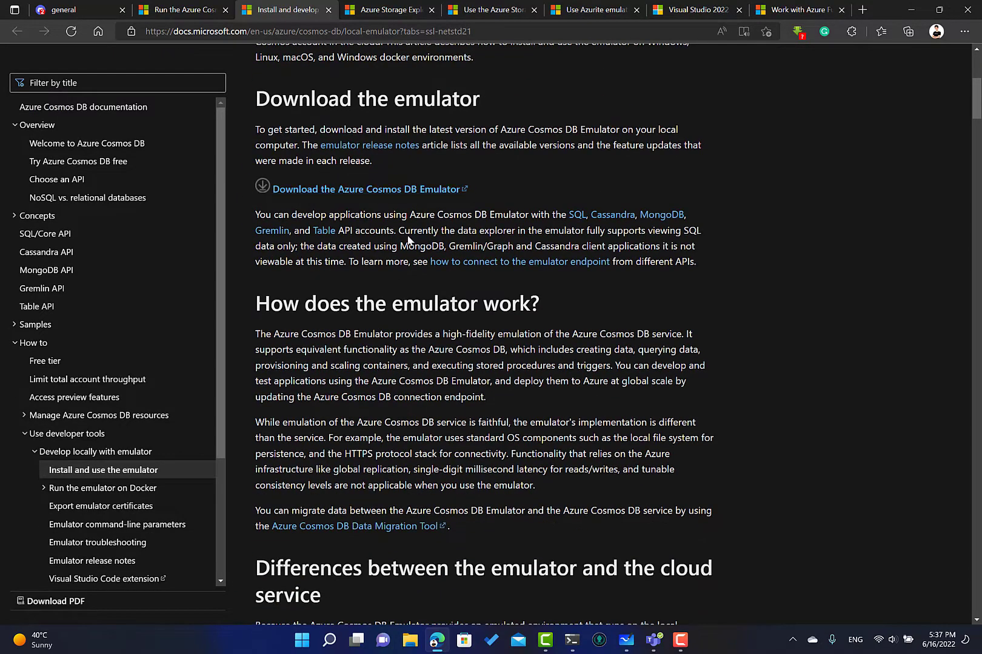
Step through the Storage Explorer and Storage Emulator tabs to reach the Azurite article.
click(388, 9)
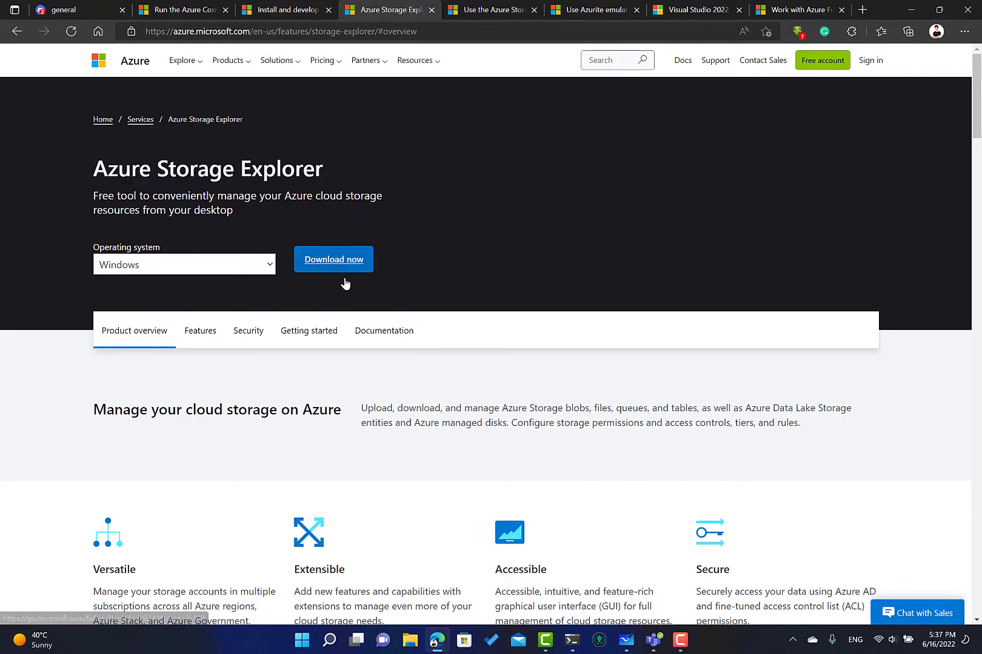
click(492, 10)
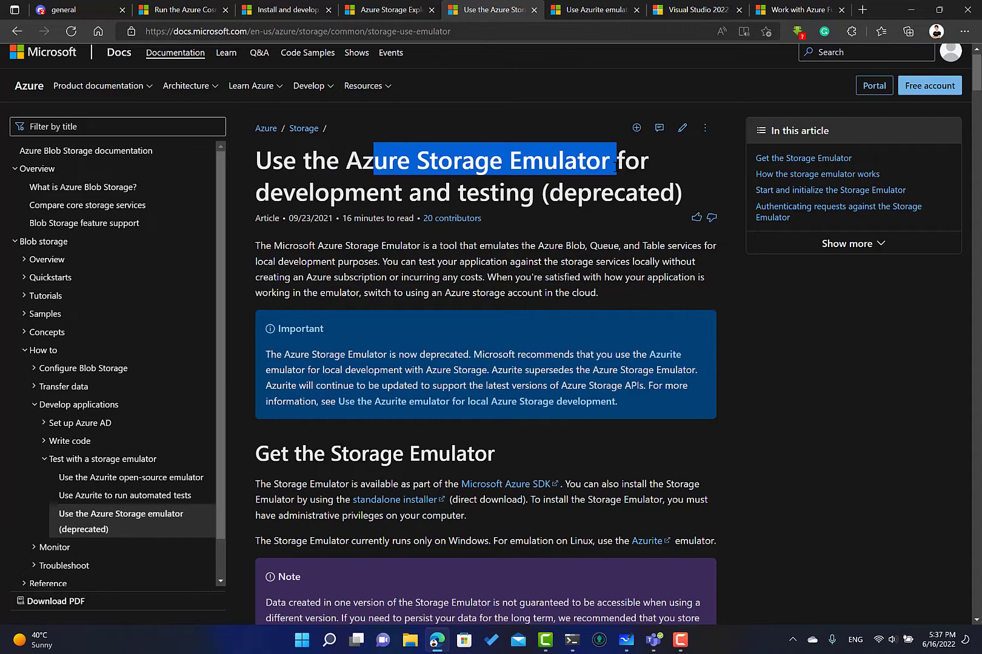
double_click(604, 192)
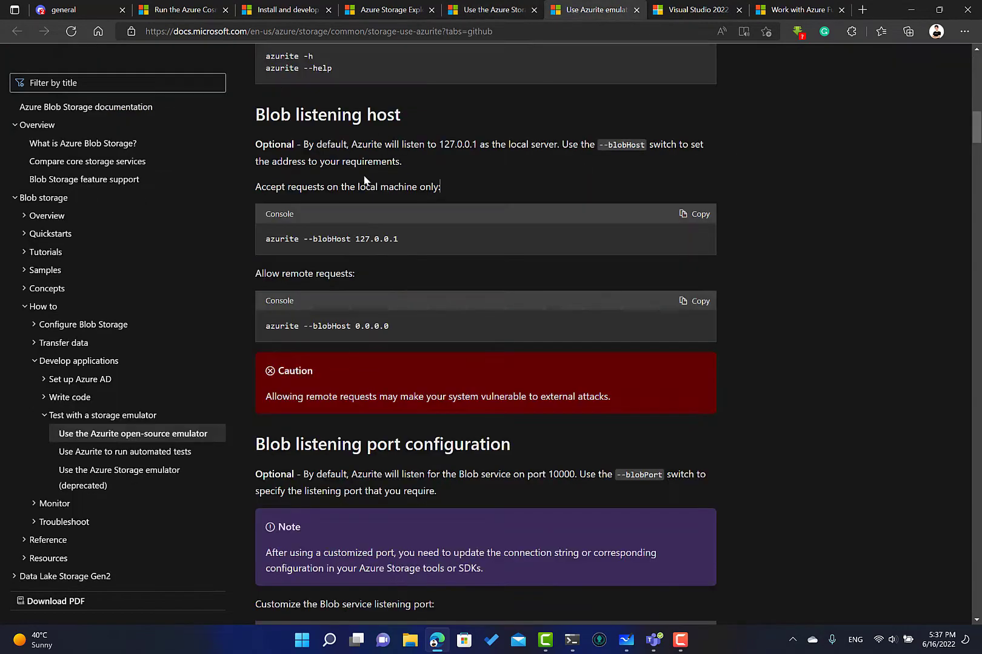
Select the Azurite article's publish date and scroll down to the Run Azurite section.
scroll(up, 3)
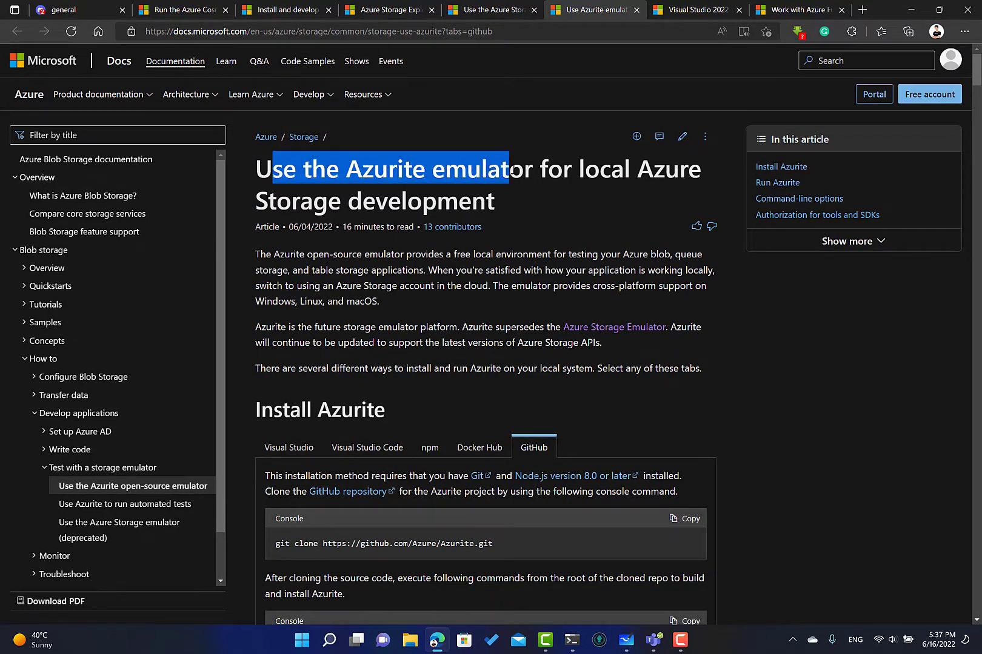
click(476, 200)
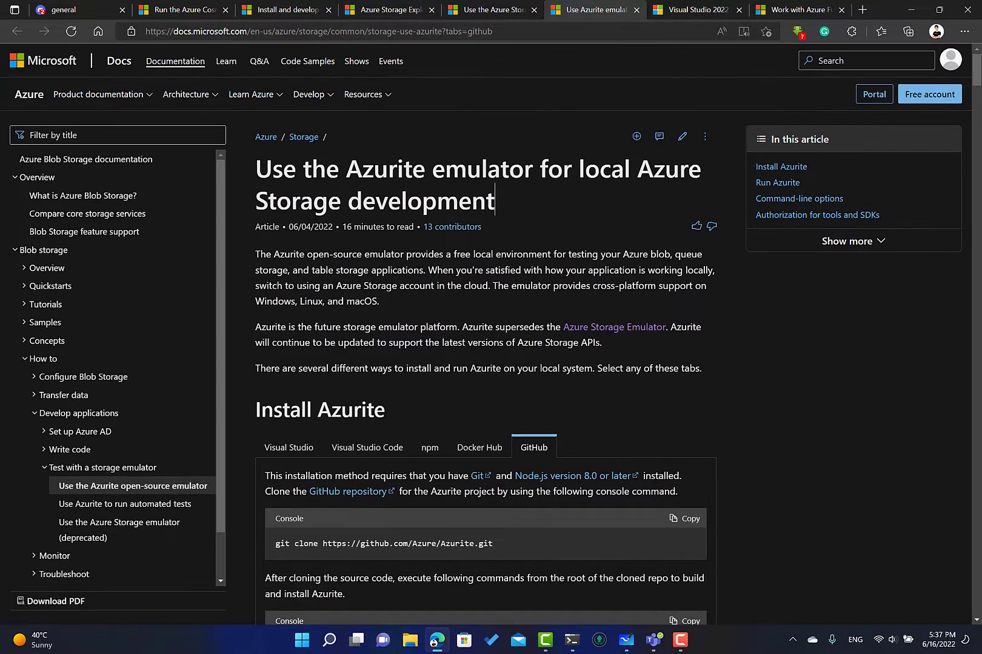
double_click(310, 227)
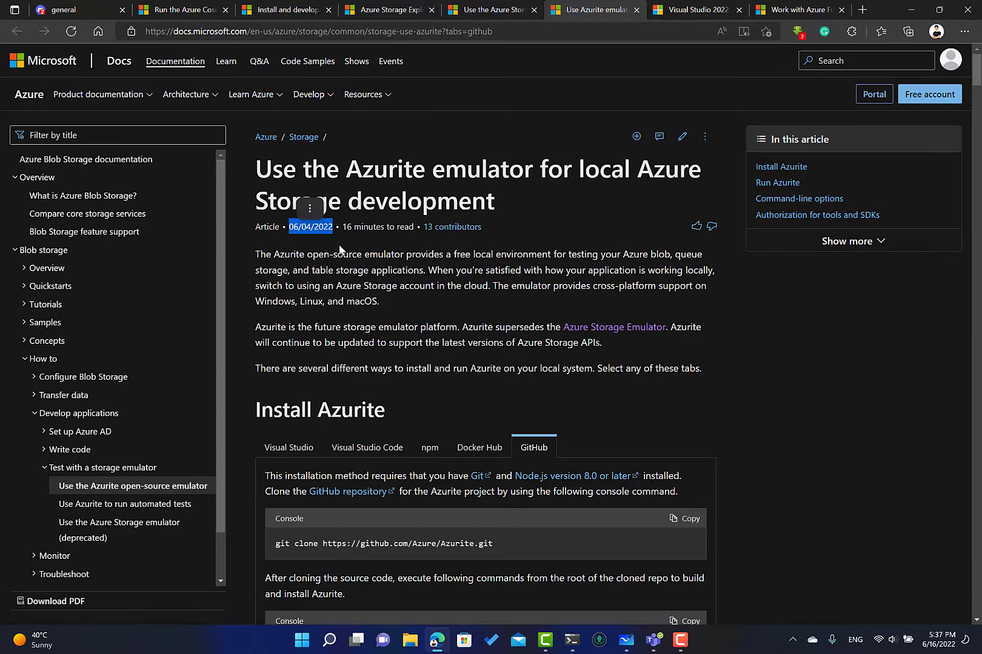
scroll(down, 3)
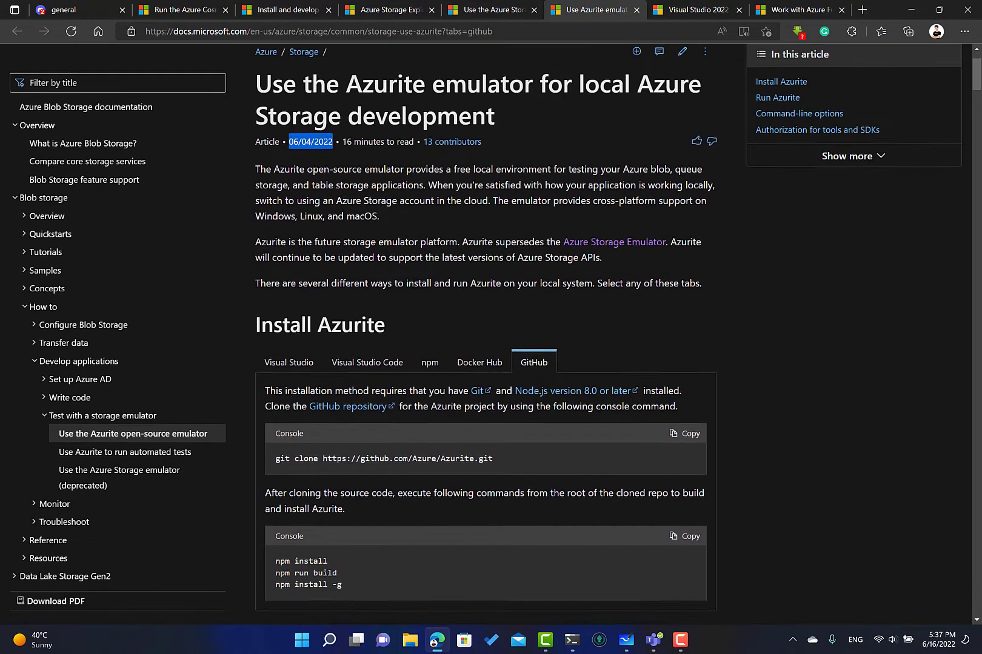
scroll(down, 3)
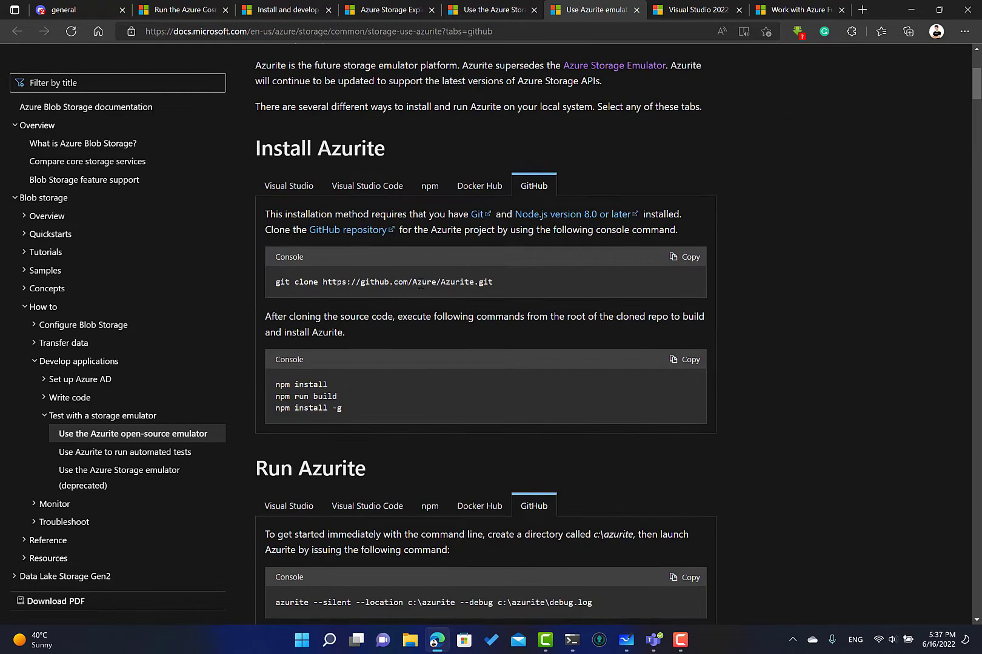
scroll(down, 3)
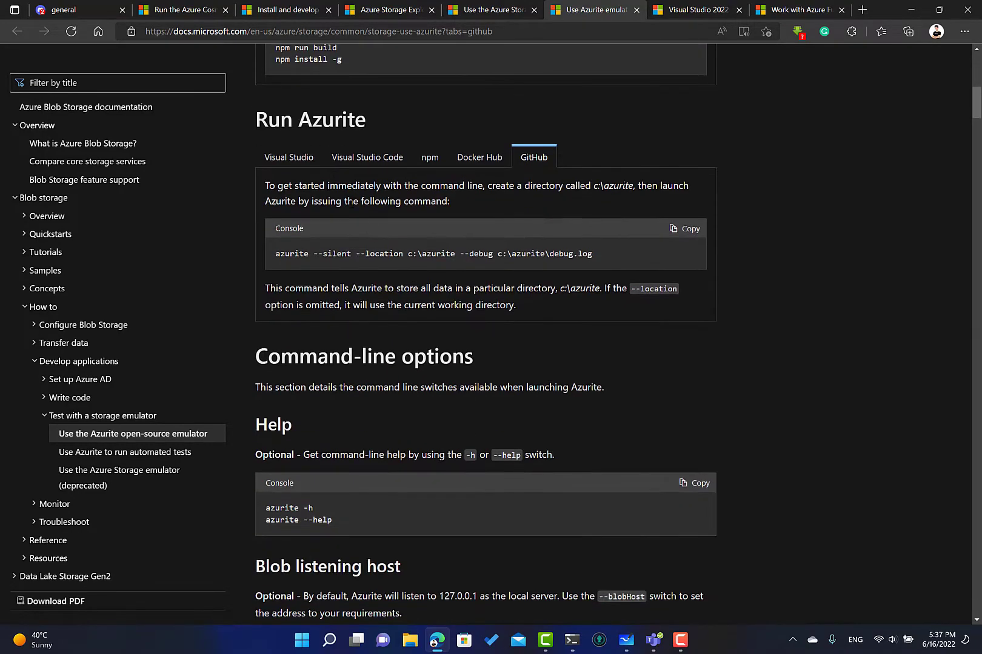
Read the Visual Studio instructions for running Azurite, then move to the Visual Studio Community page.
click(289, 158)
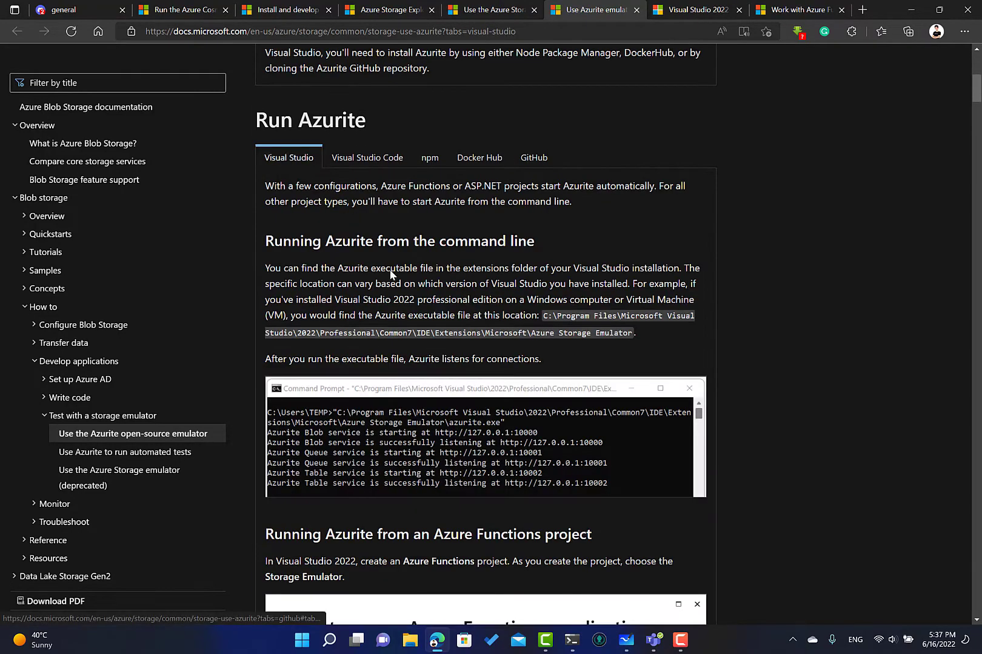
scroll(down, 3)
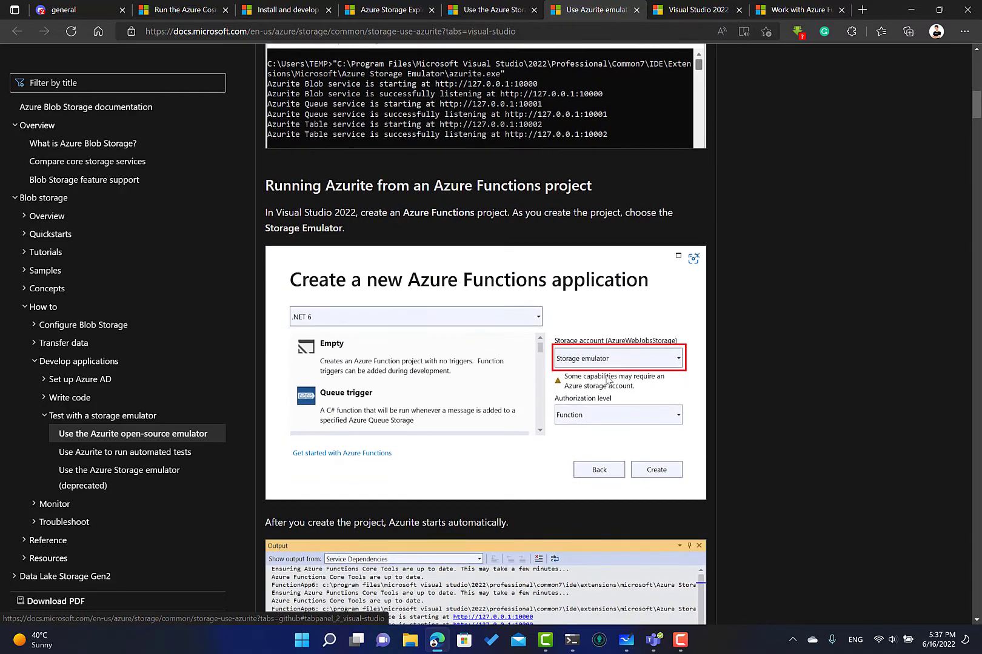
mouse_move(554, 398)
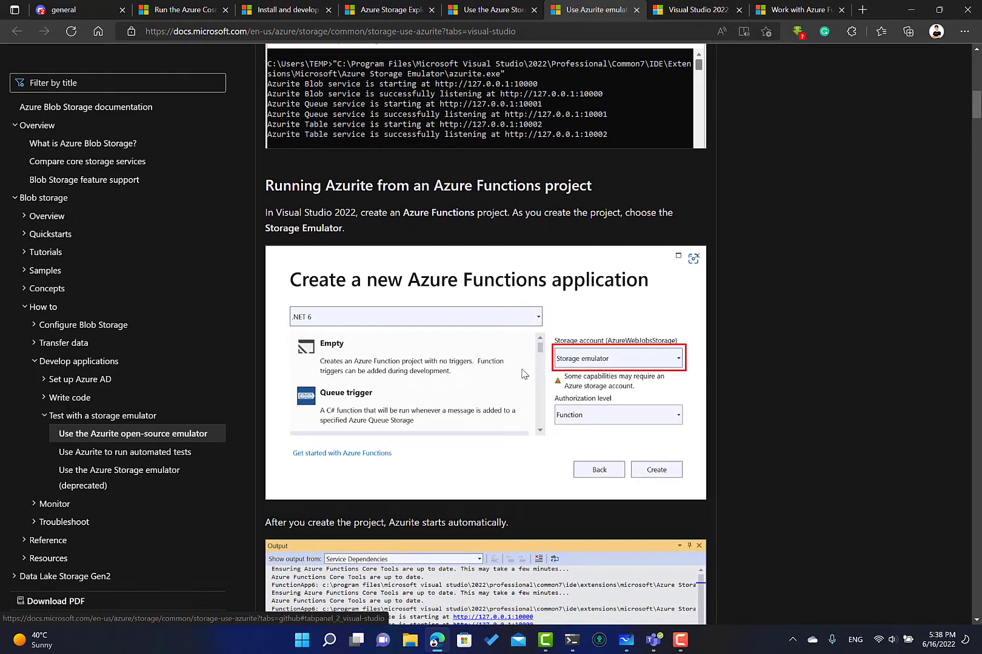
scroll(up, 3)
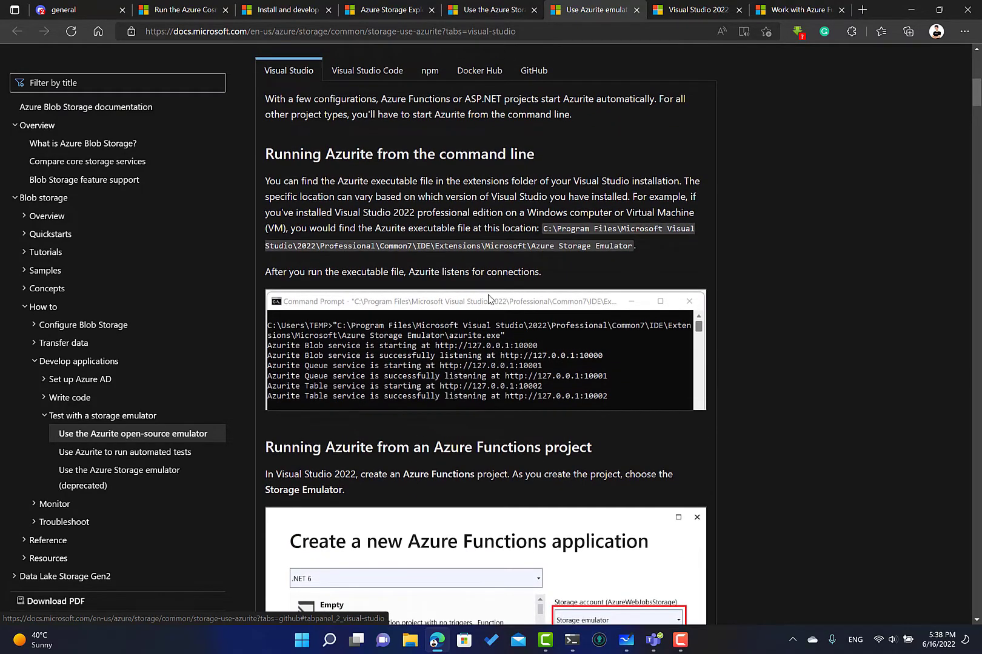
scroll(down, 3)
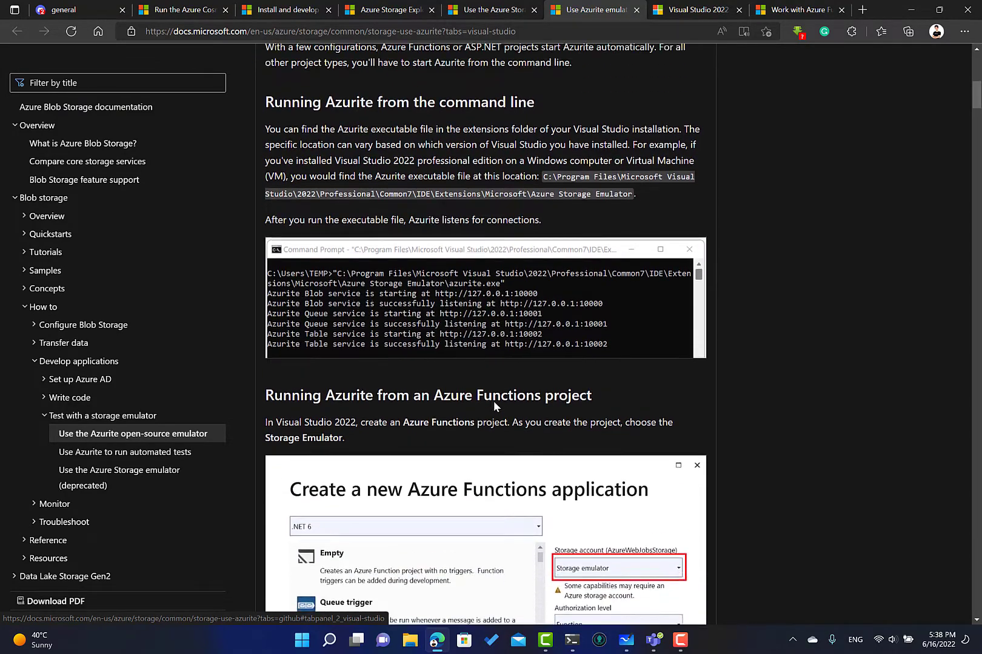
click(693, 9)
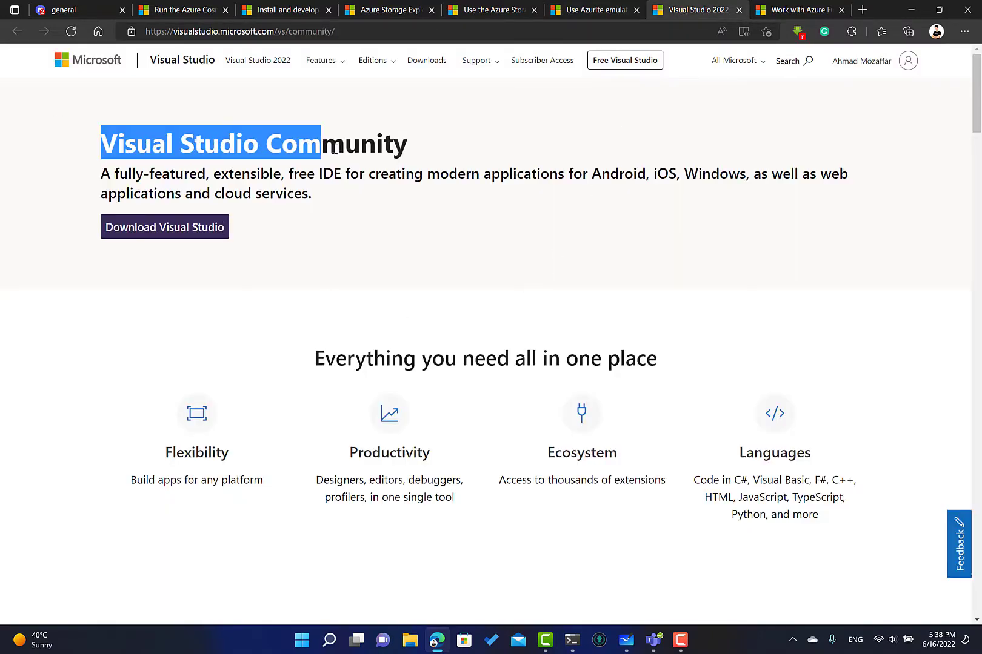
Review the Visual Studio Community overview and bring up the 'Work with Azure Functions Core Tools' article.
scroll(down, 3)
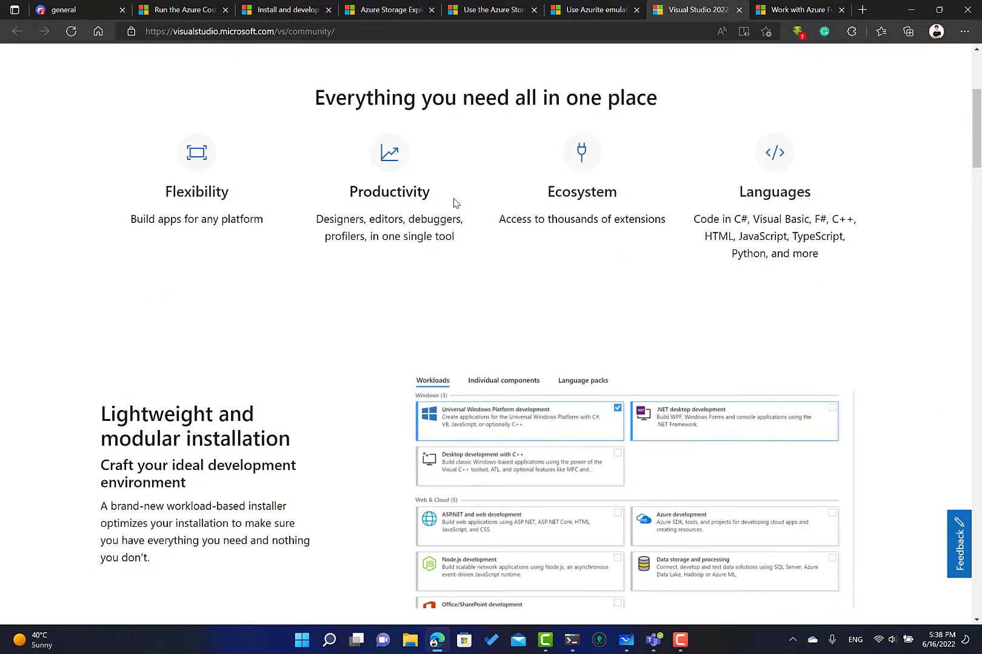
scroll(down, 3)
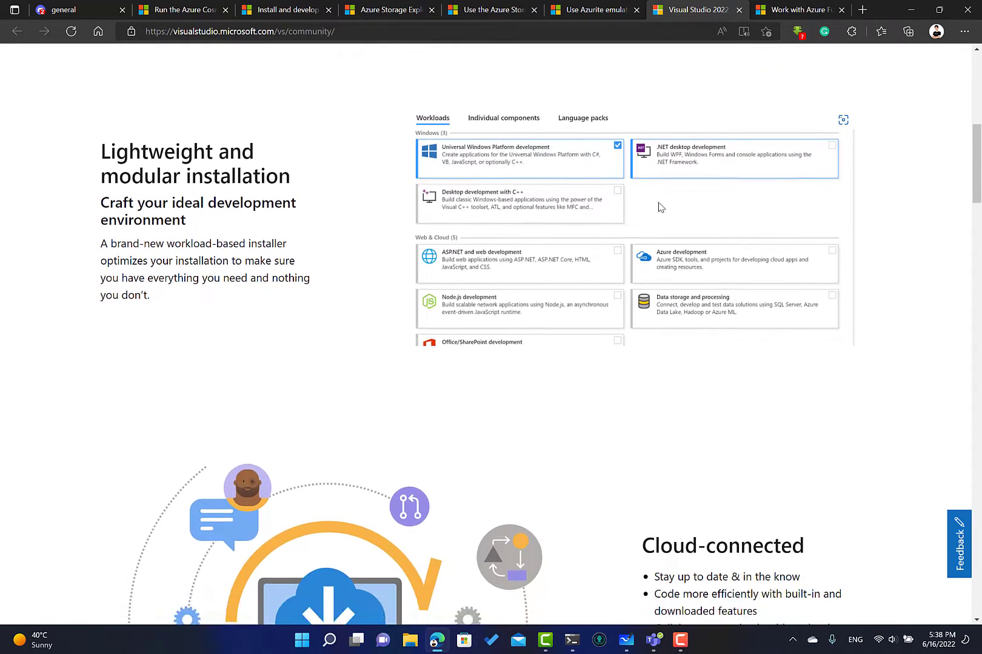
scroll(down, 3)
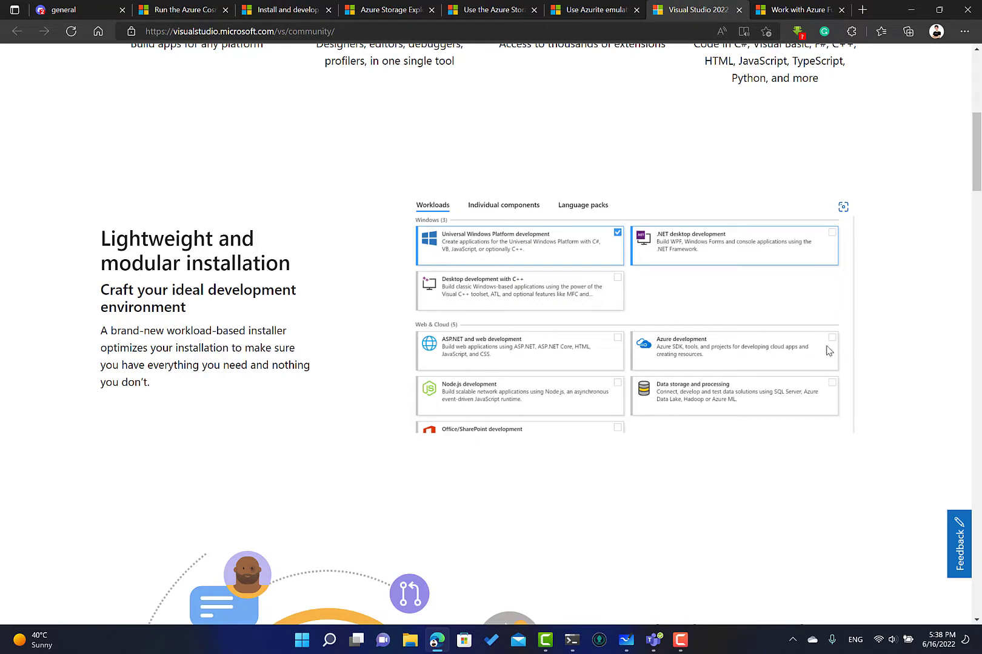
mouse_move(814, 336)
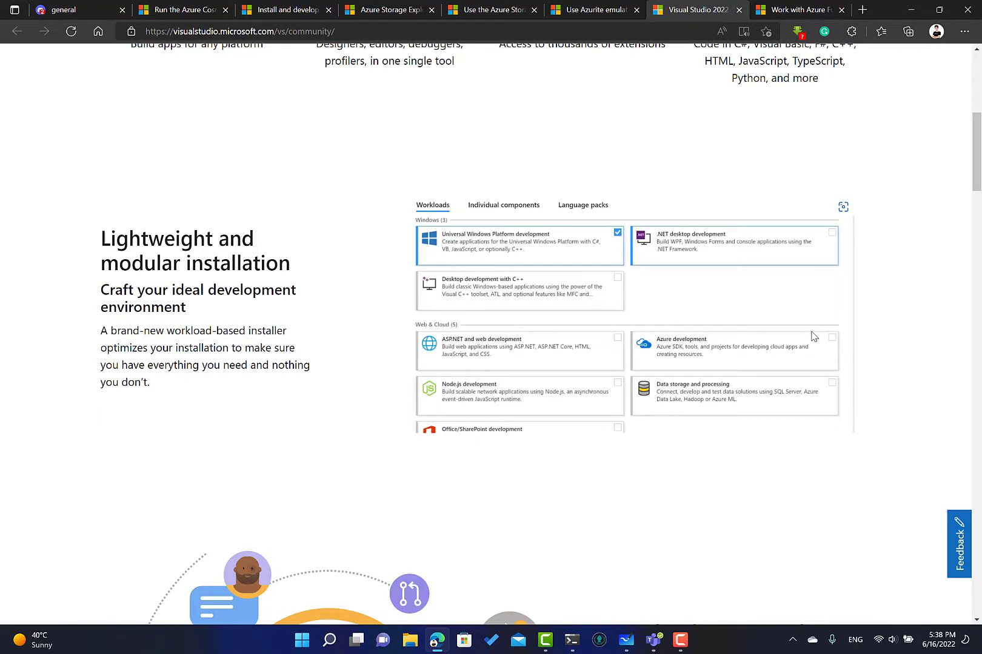
scroll(up, 3)
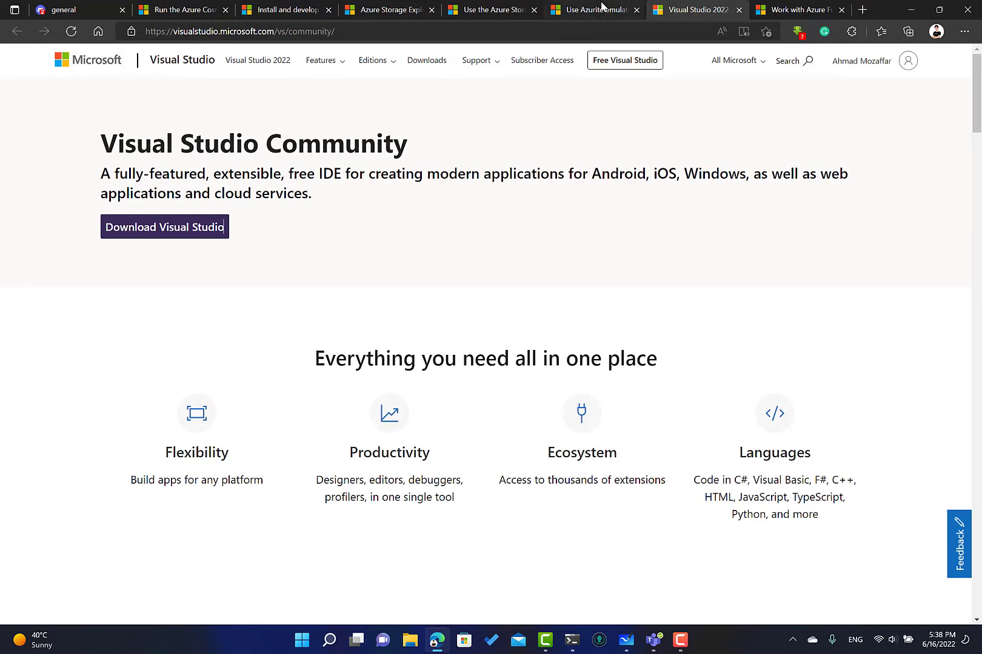
scroll(down, 3)
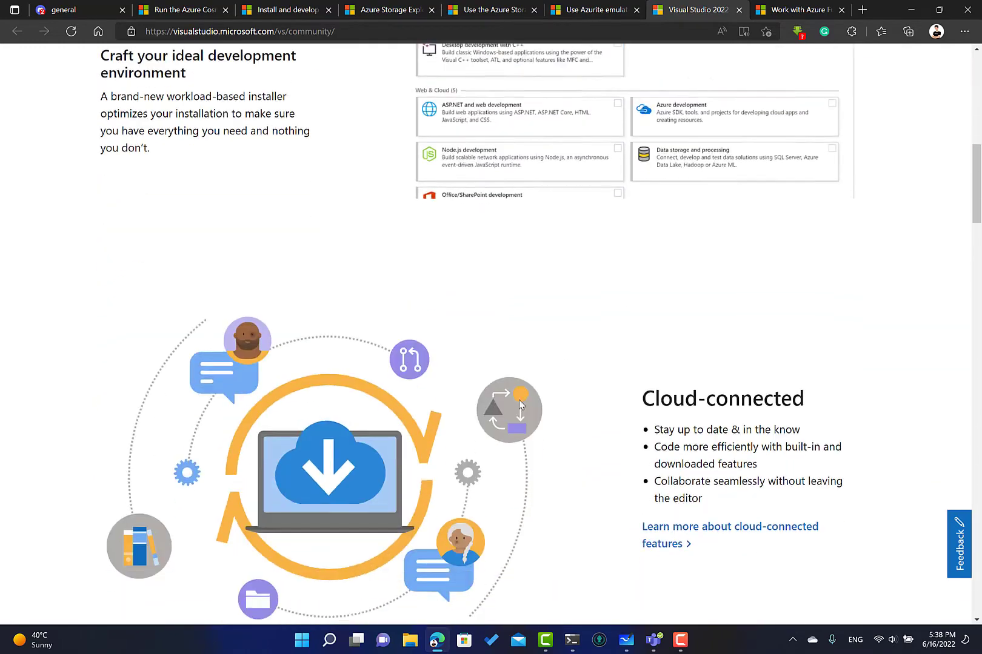
scroll(down, 3)
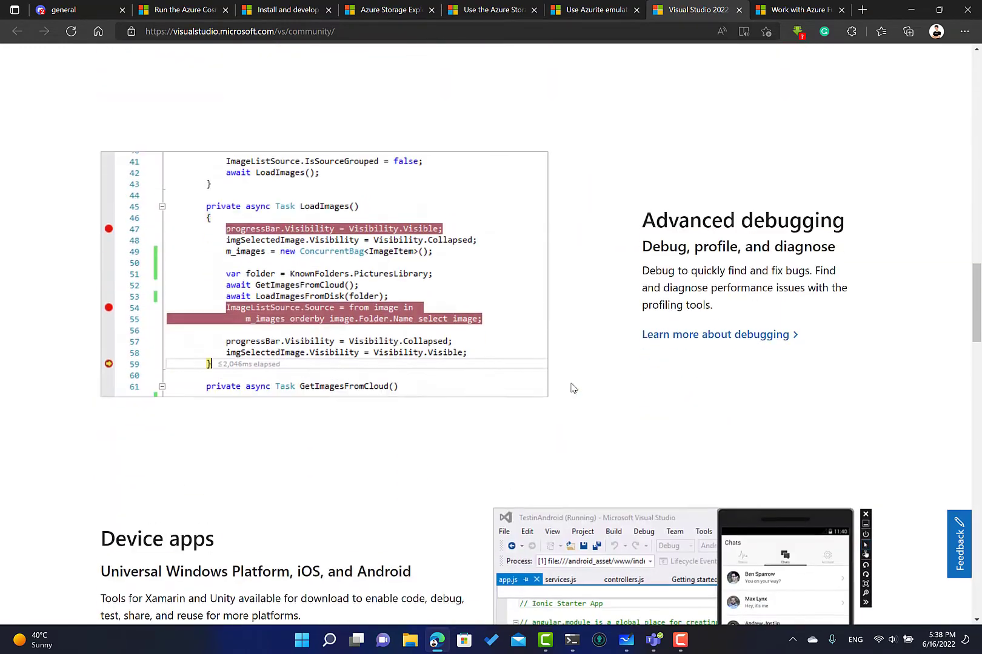
scroll(down, 3)
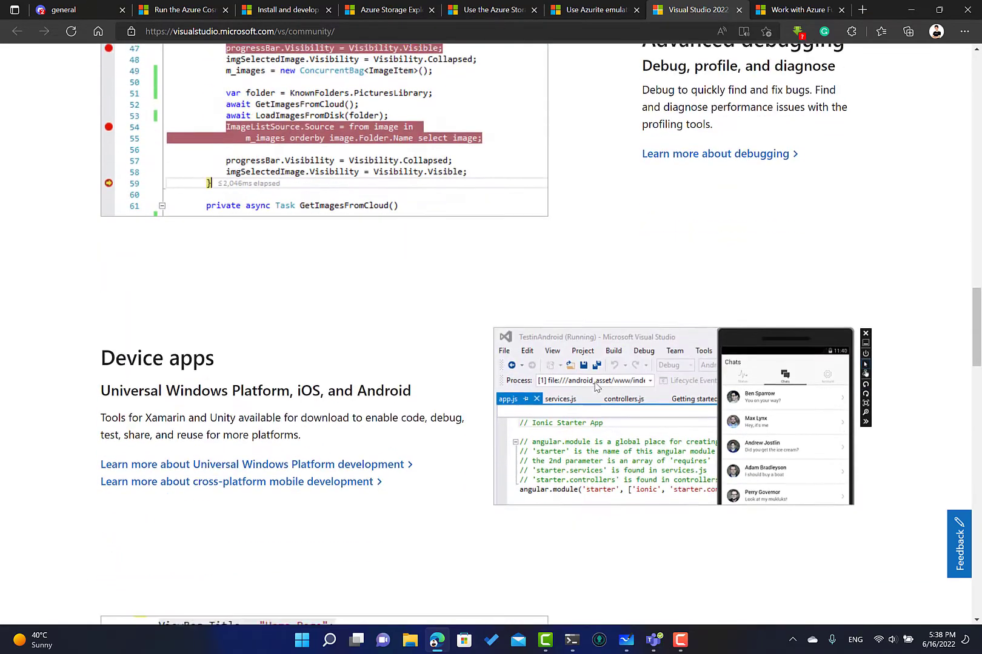
click(794, 10)
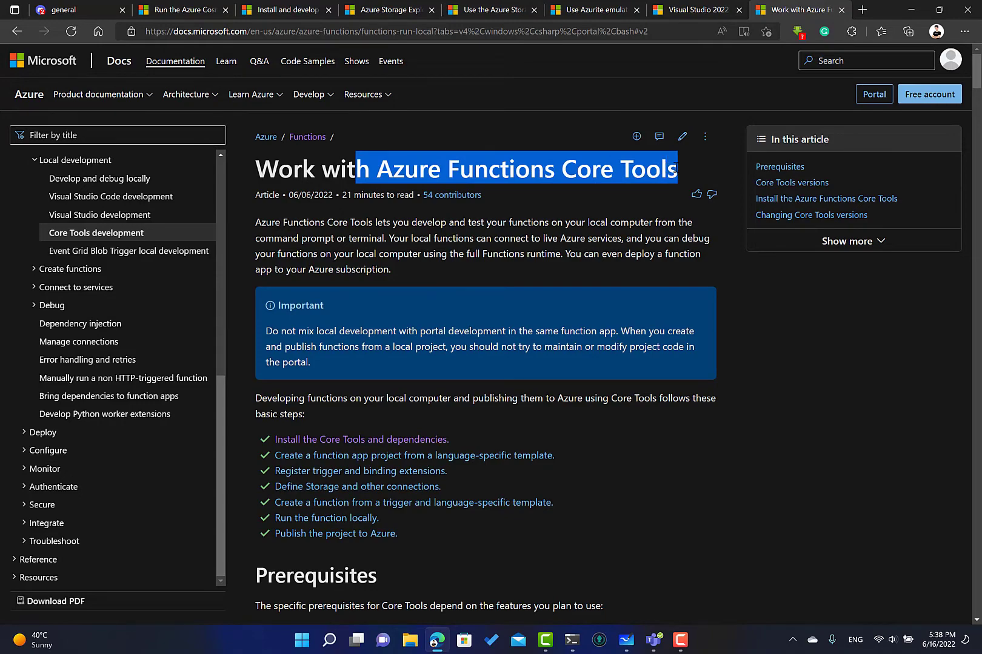
Scroll the Core Tools article to its versions and Windows installation sections.
scroll(down, 3)
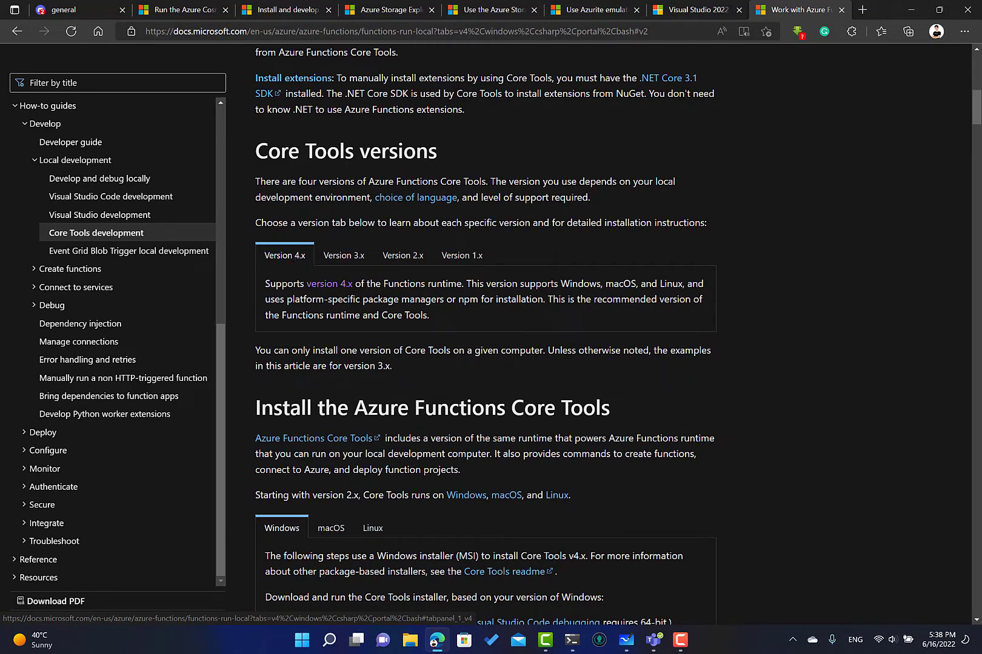
mouse_move(557, 379)
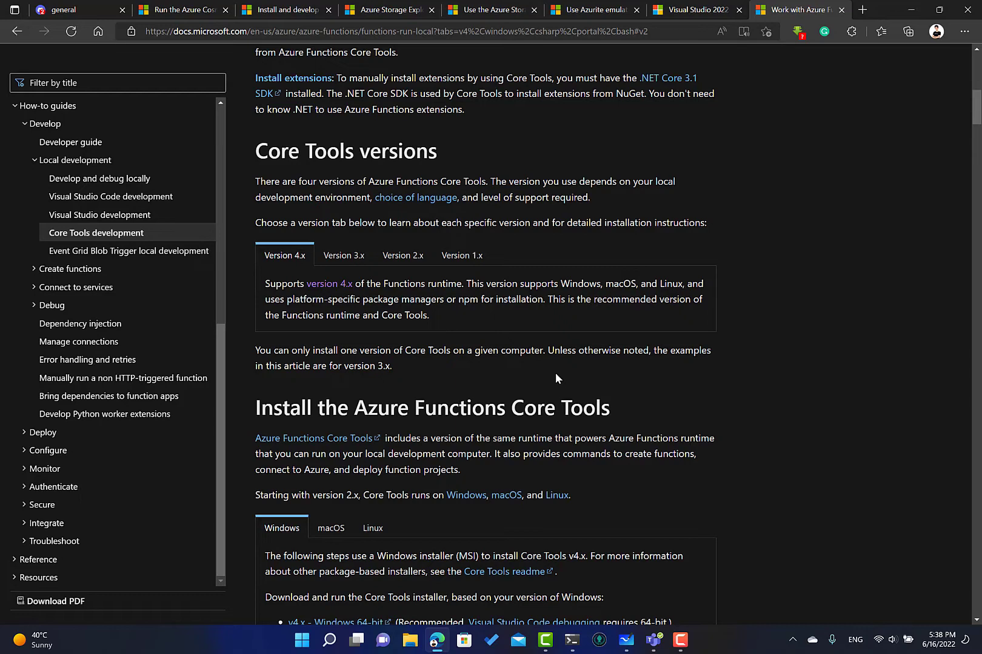
mouse_move(557, 380)
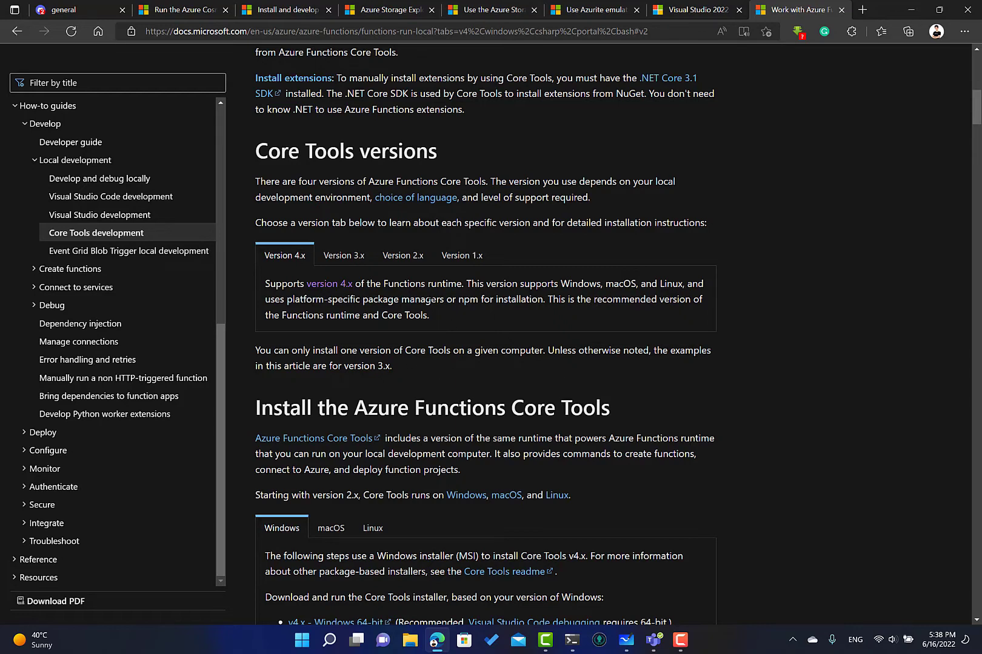
mouse_move(532, 391)
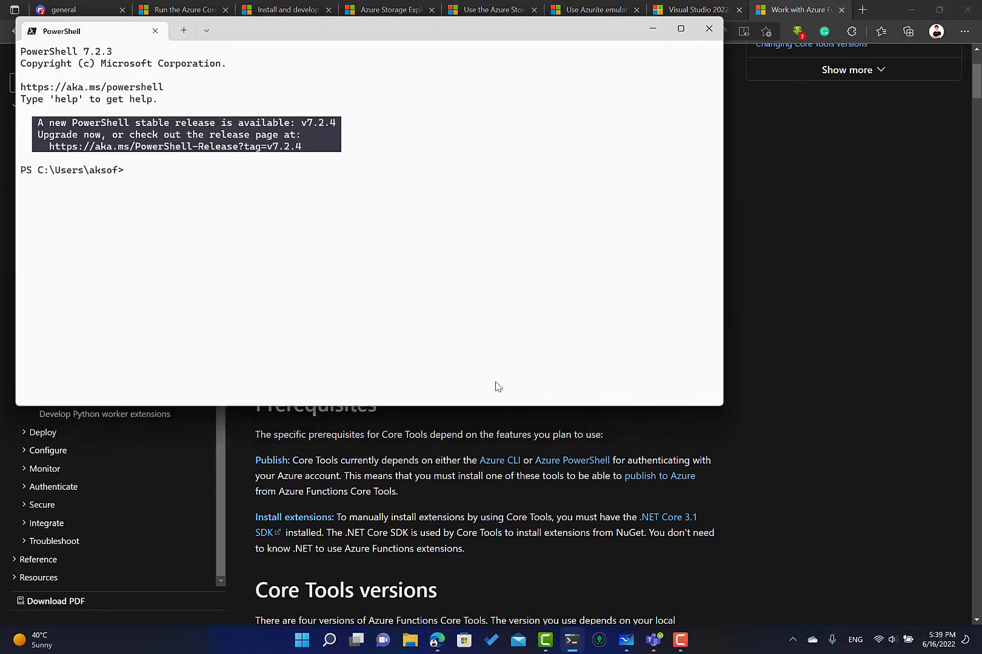
Run func in PowerShell and read the Core Tools 4.0.4590 version and usage output.
text(func)
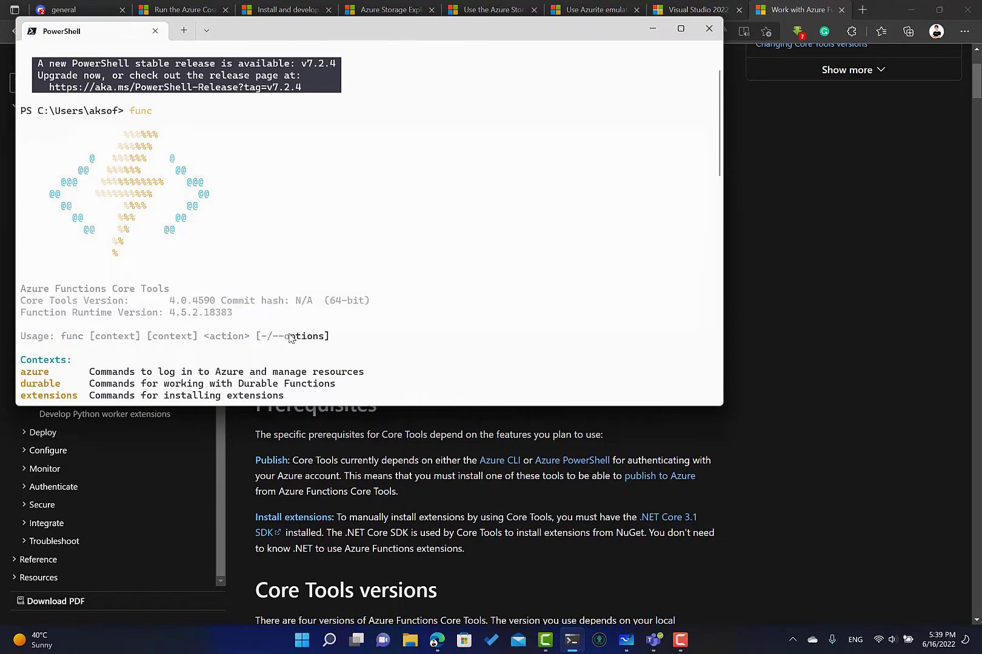
scroll(down, 3)
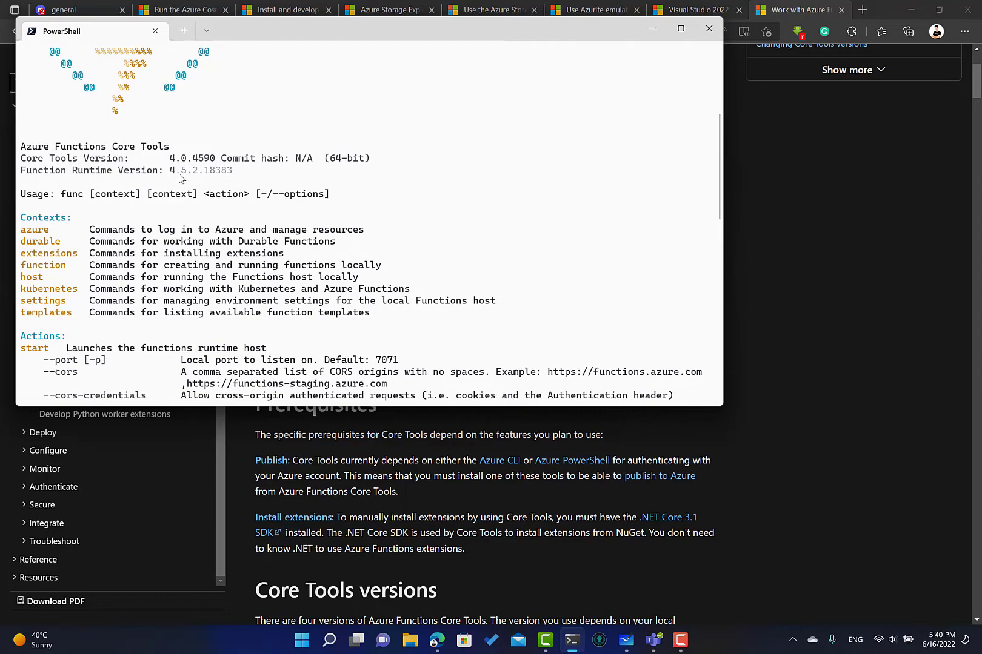
scroll(down, 3)
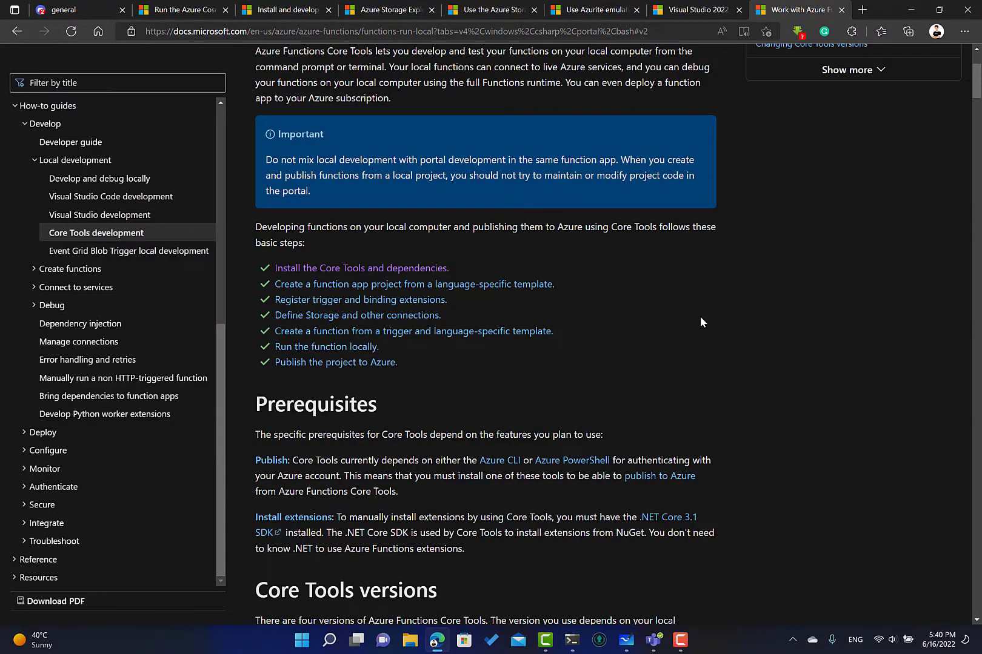
mouse_move(465, 409)
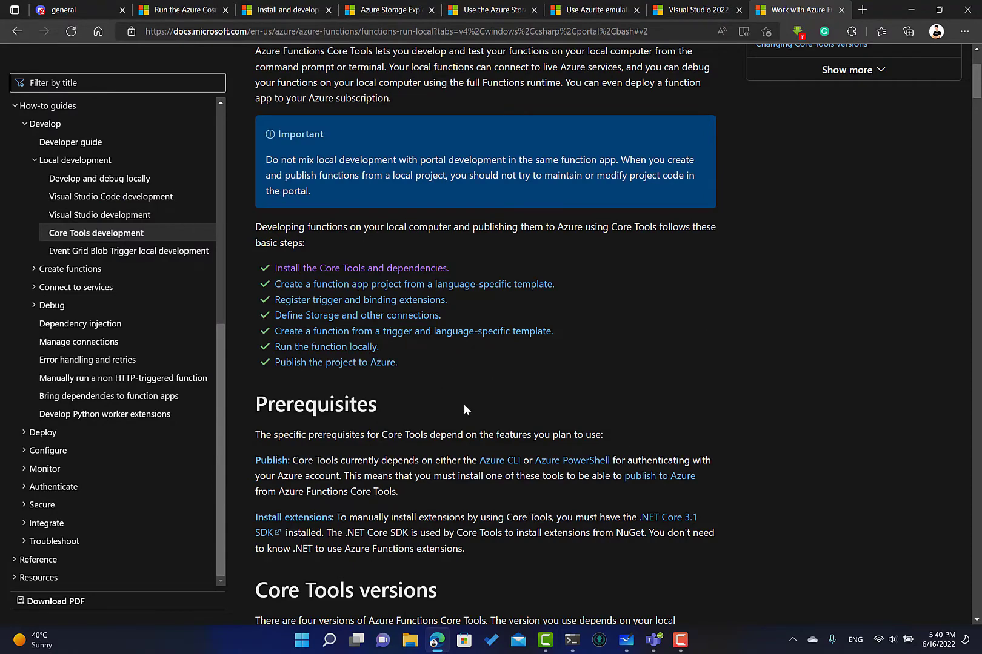
mouse_move(570, 370)
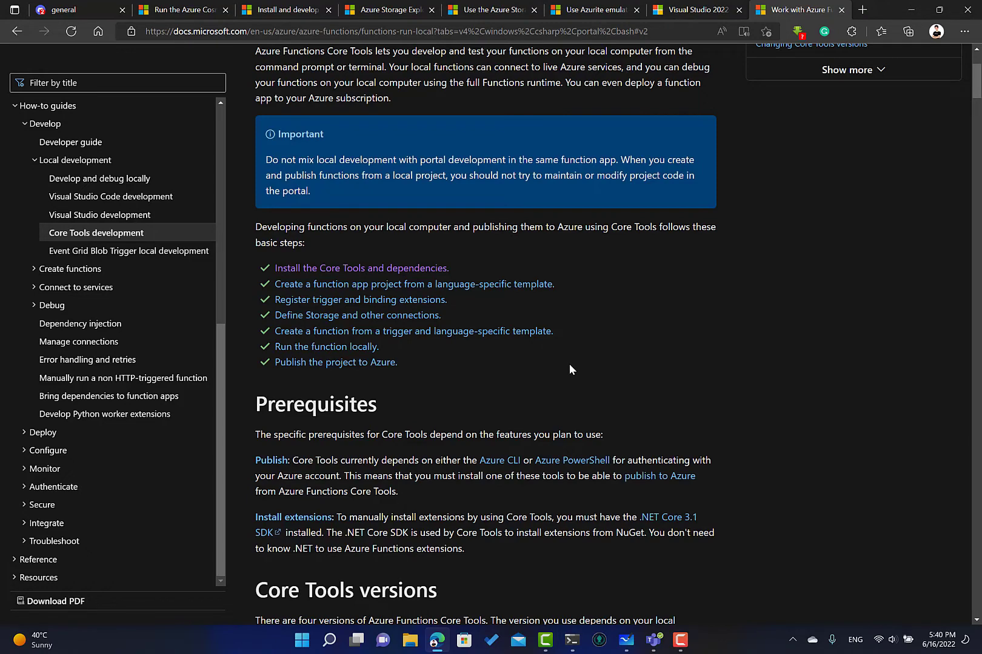
mouse_move(555, 406)
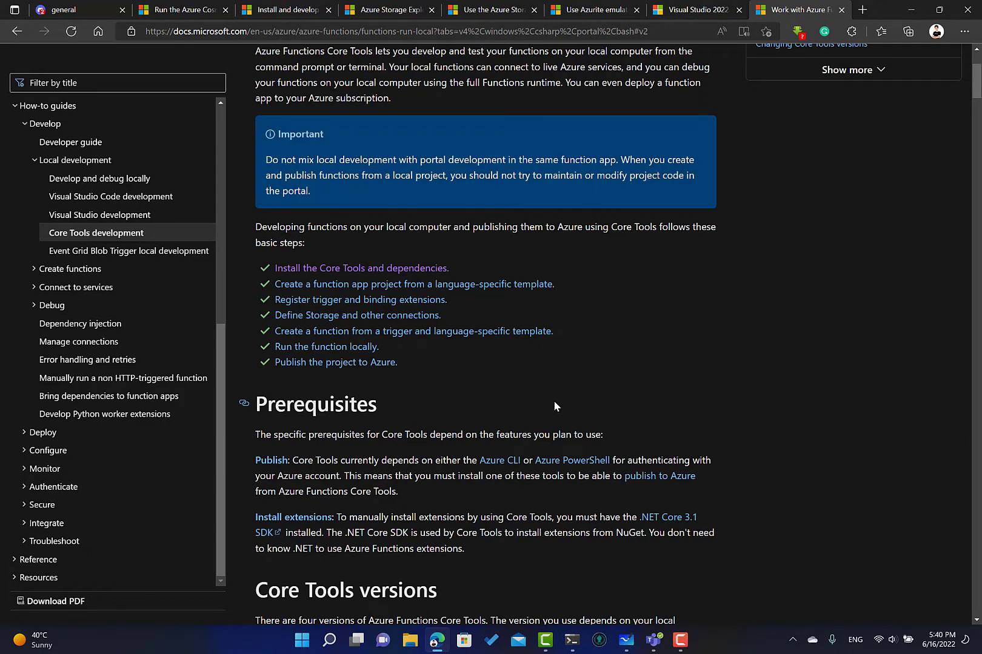
Compare the macOS Homebrew and Windows install instructions in the Core Tools article.
scroll(up, 3)
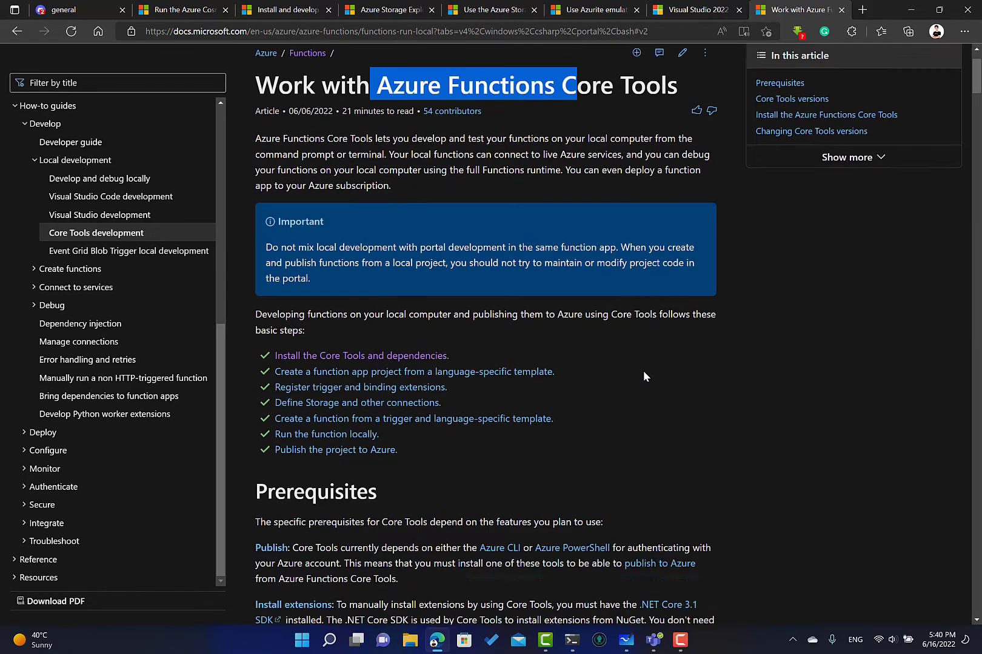
scroll(down, 3)
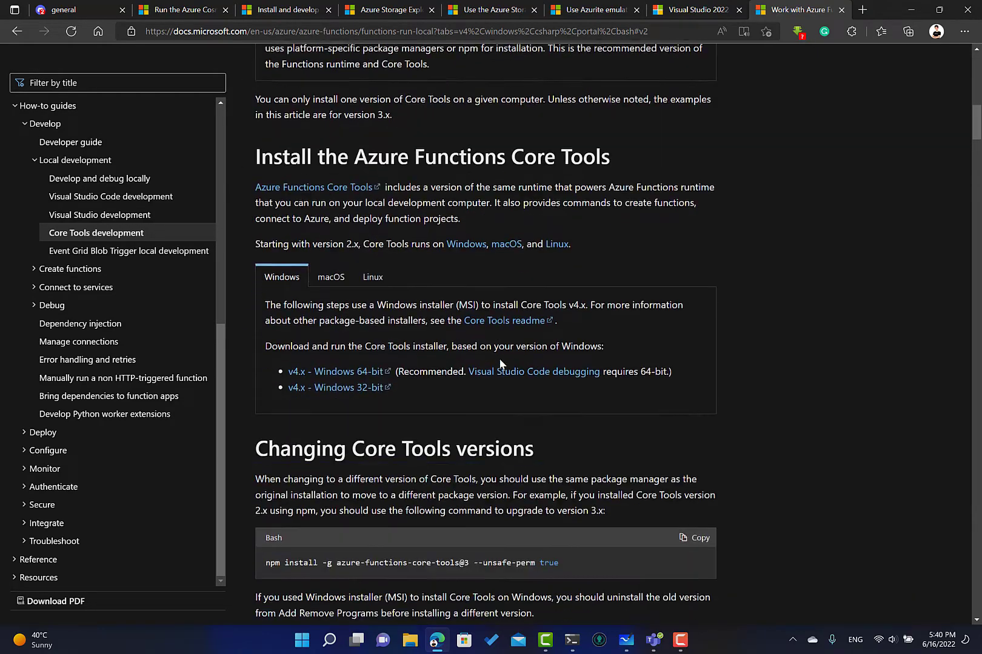
click(330, 276)
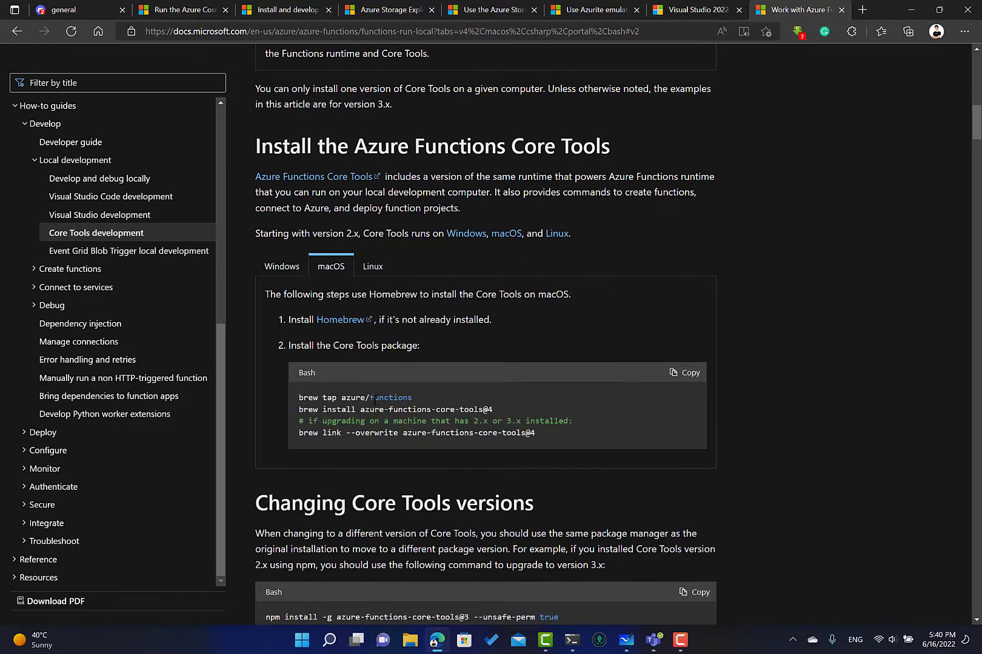
scroll(down, 3)
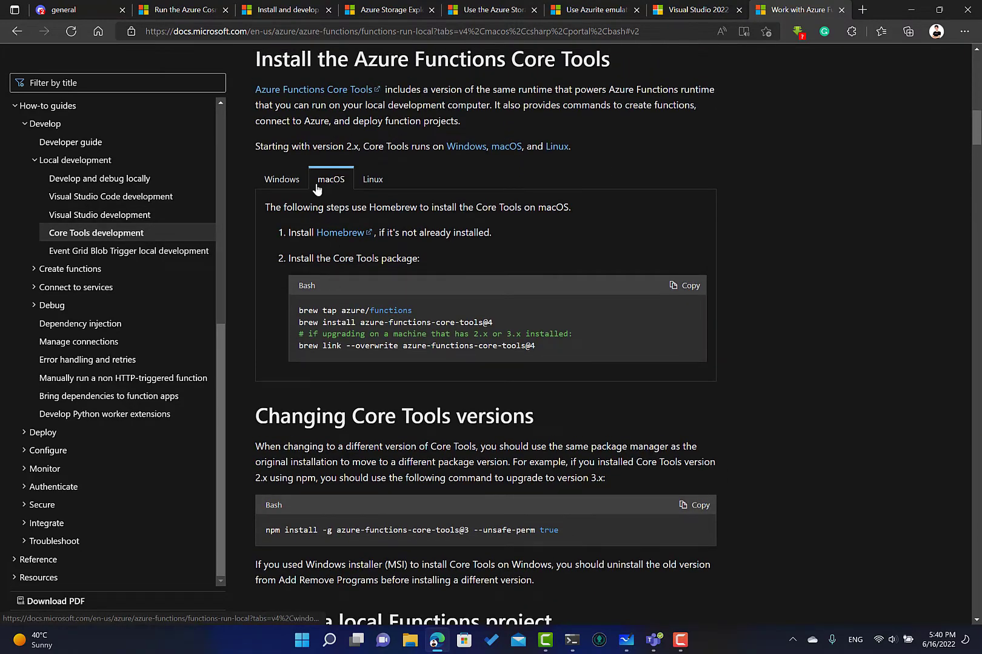
mouse_move(404, 191)
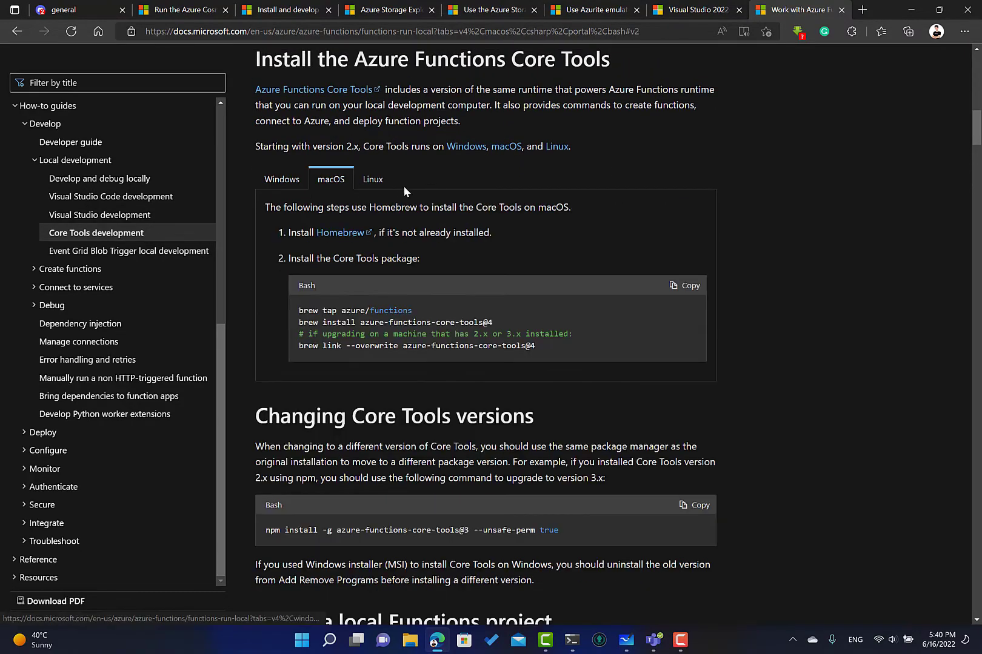
click(281, 179)
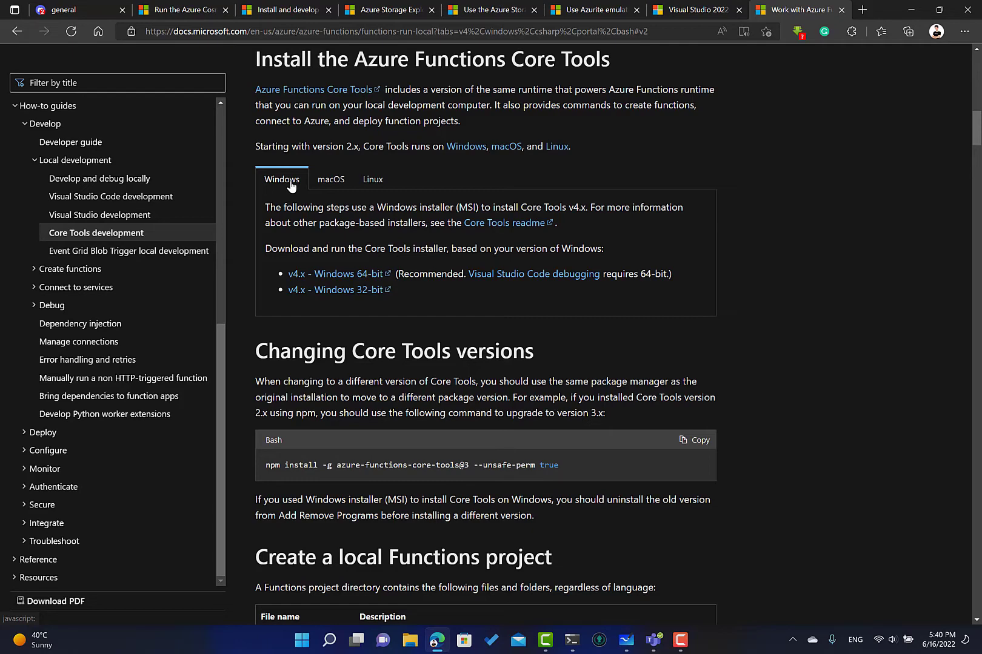
scroll(up, 3)
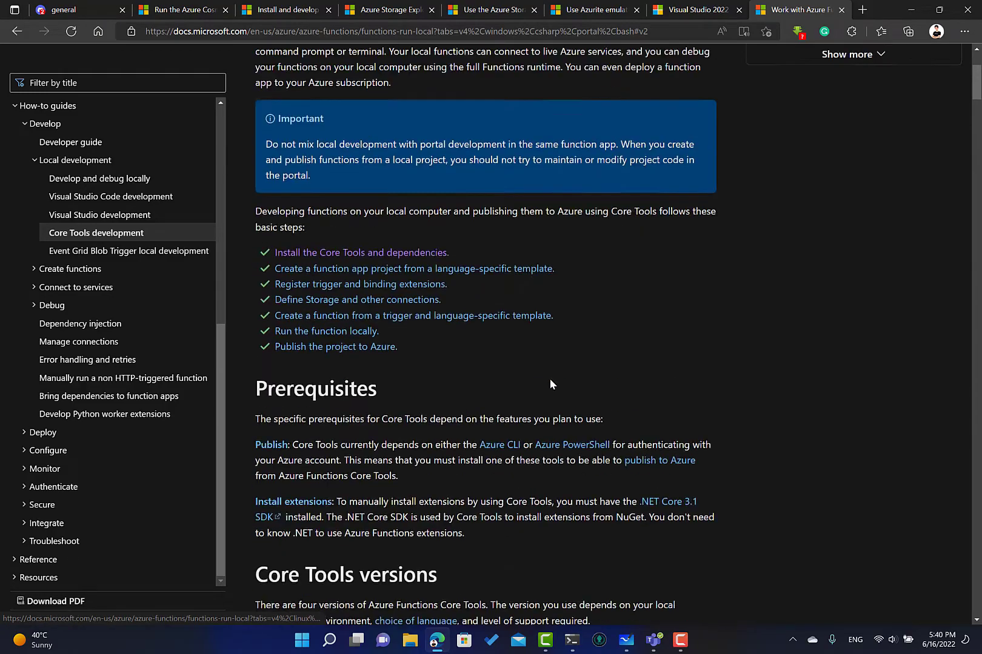
scroll(up, 3)
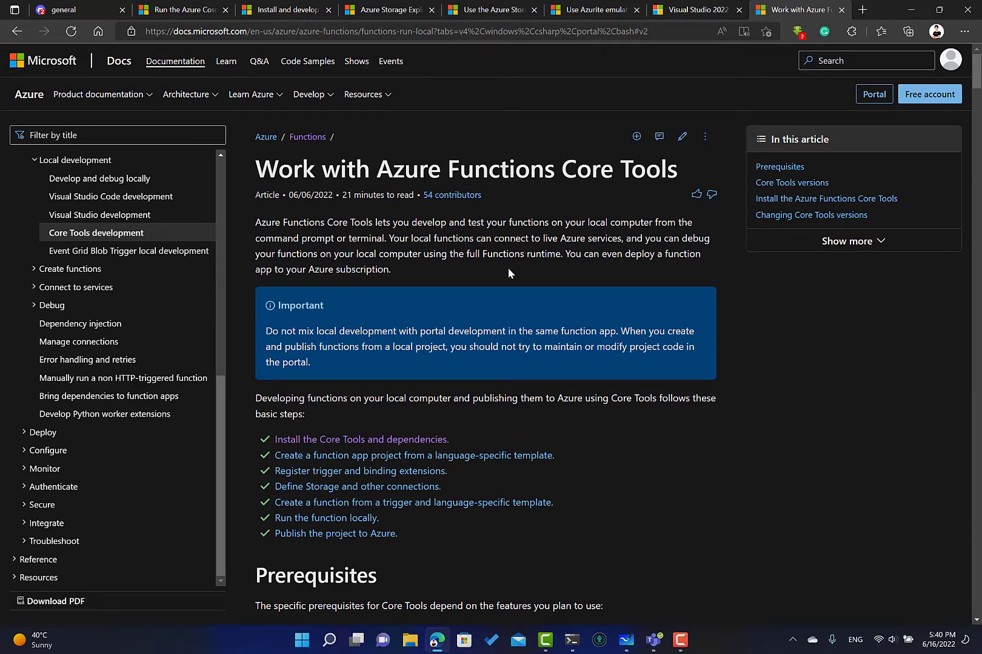
click(321, 306)
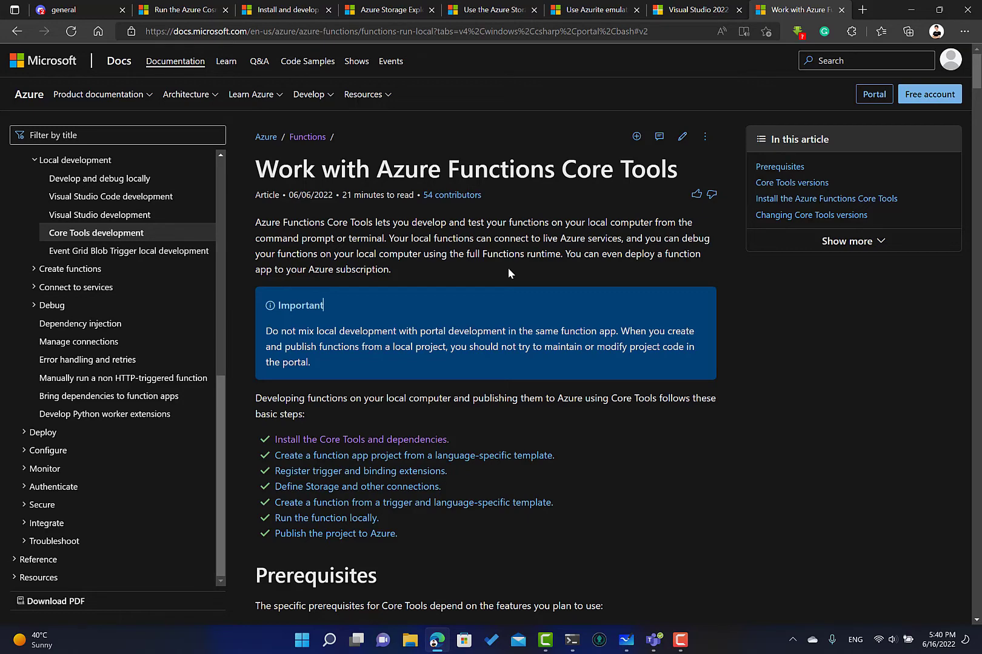
scroll(down, 3)
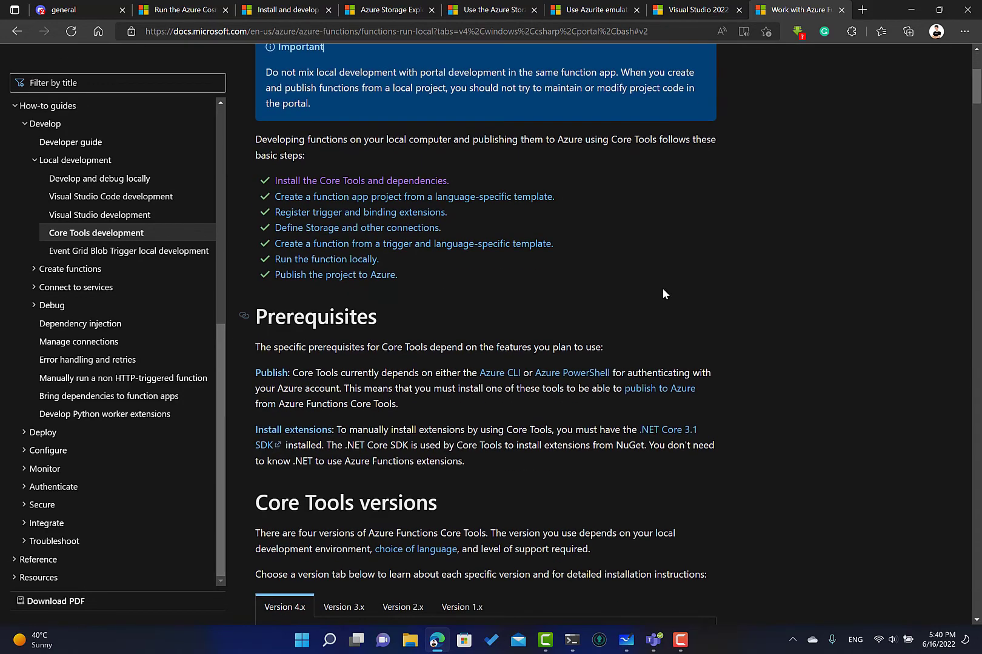
scroll(down, 3)
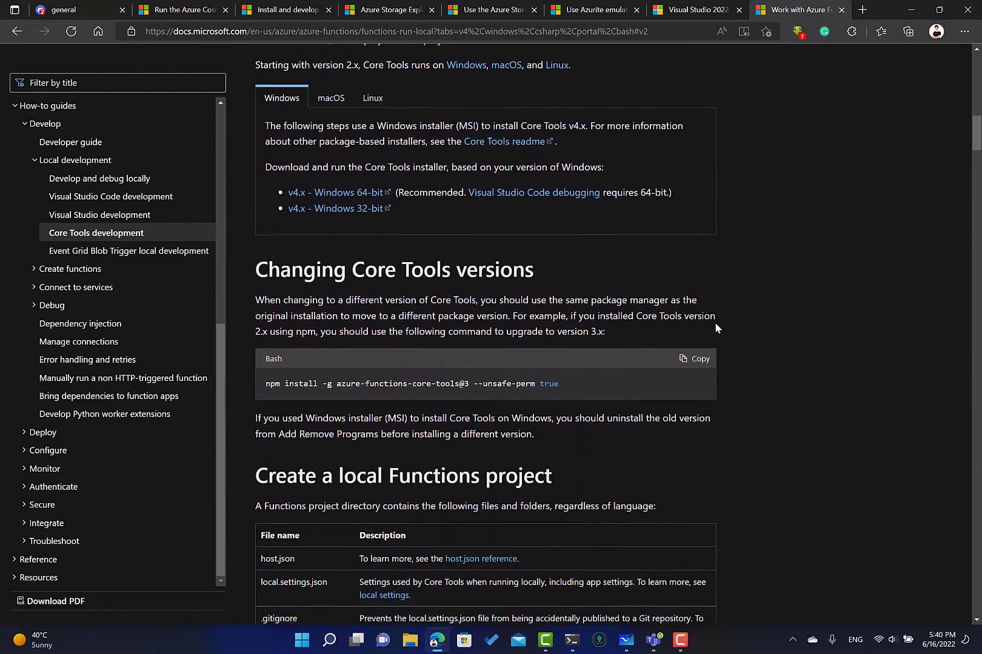
scroll(down, 3)
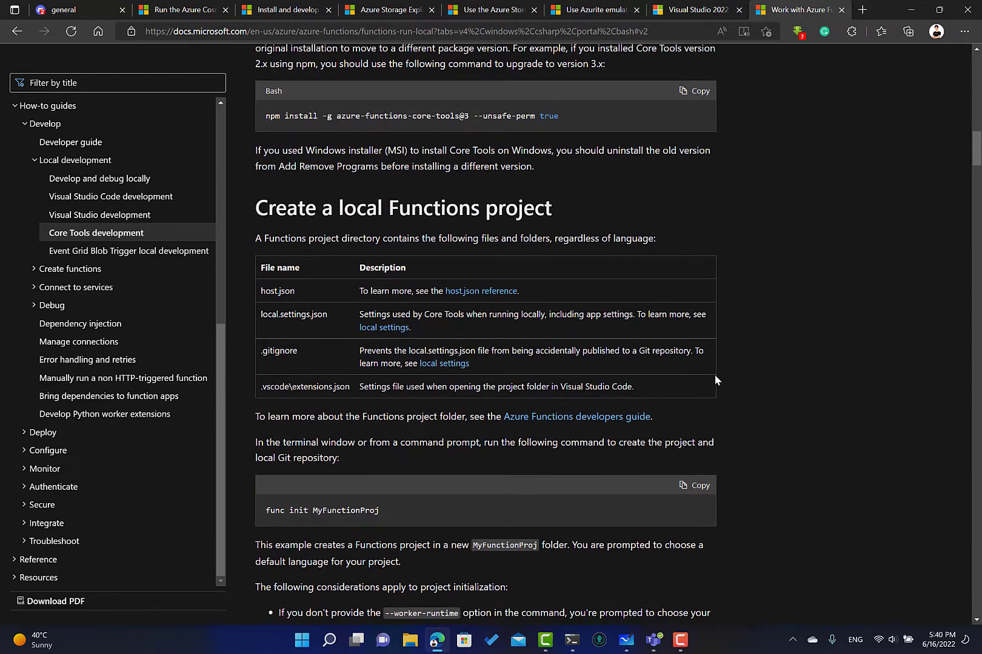
scroll(up, 3)
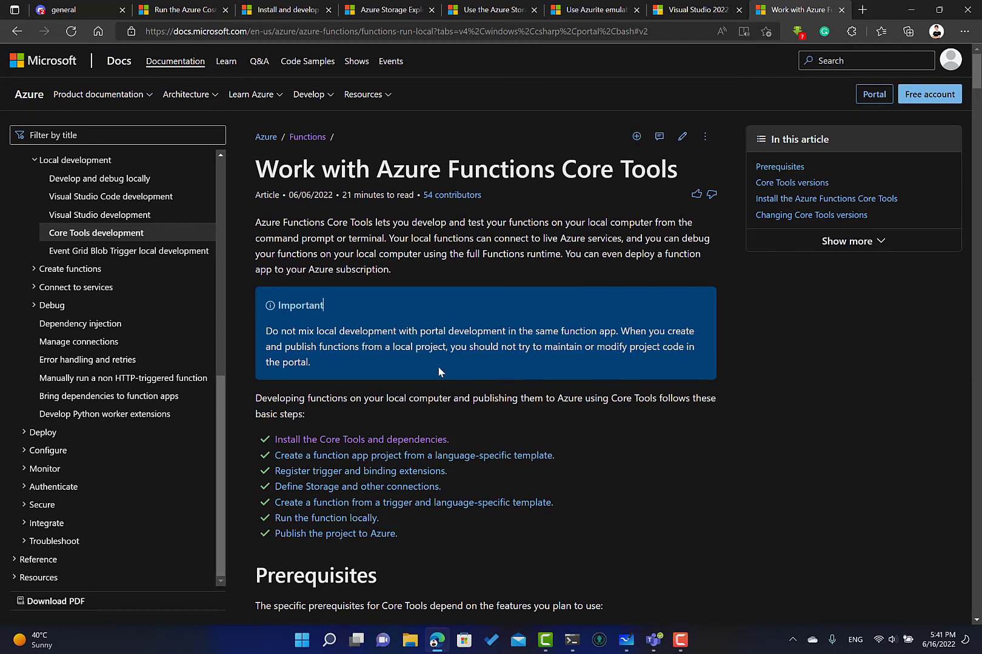
mouse_move(471, 384)
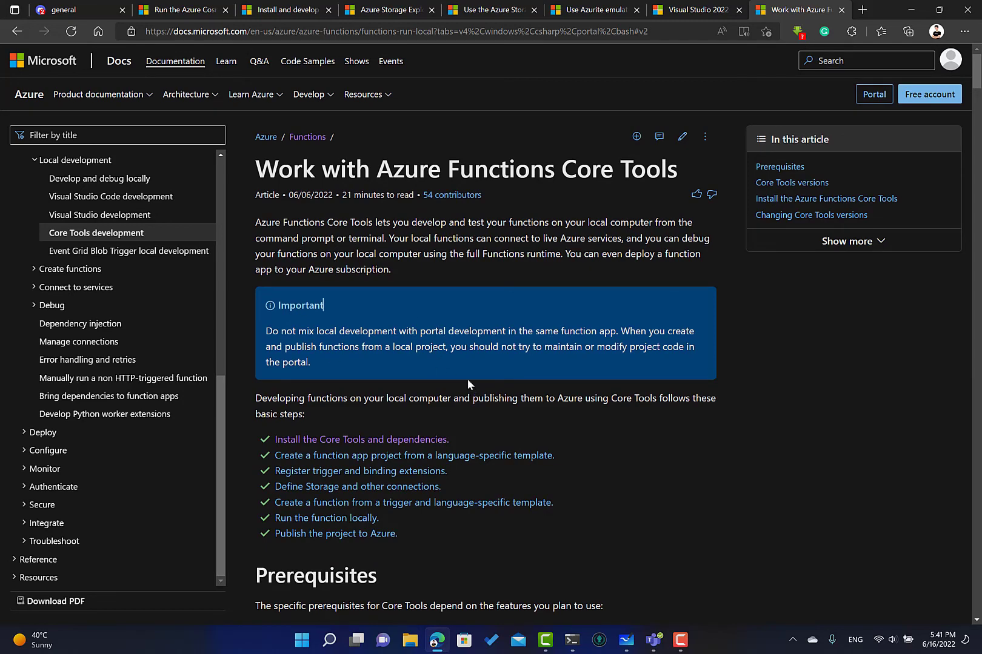